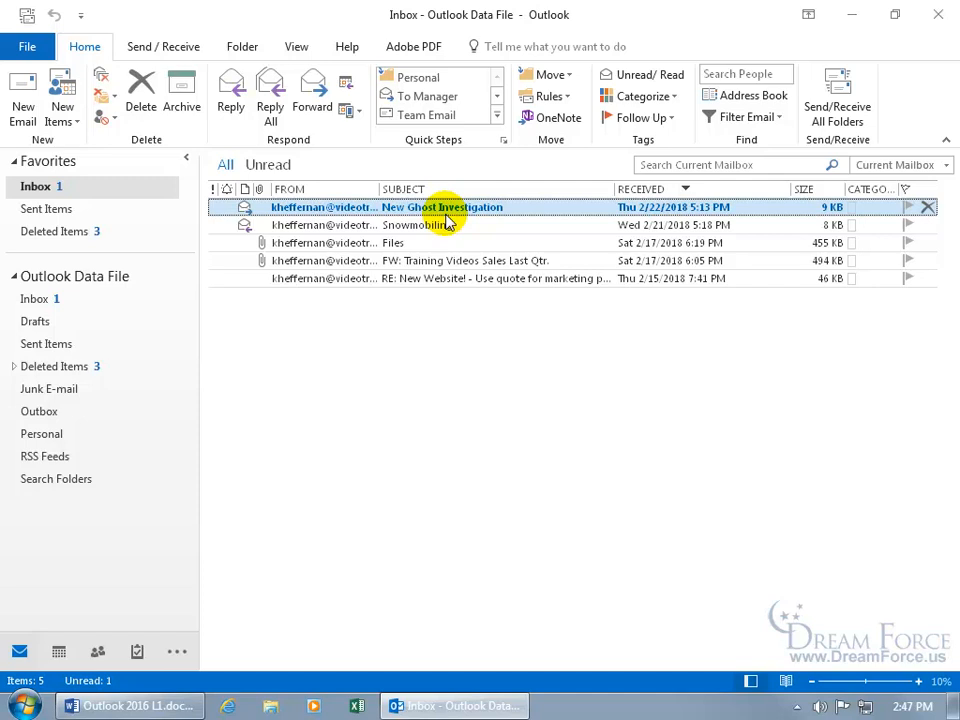
{"action": "mouse_move", "coordinate": [470, 218]}
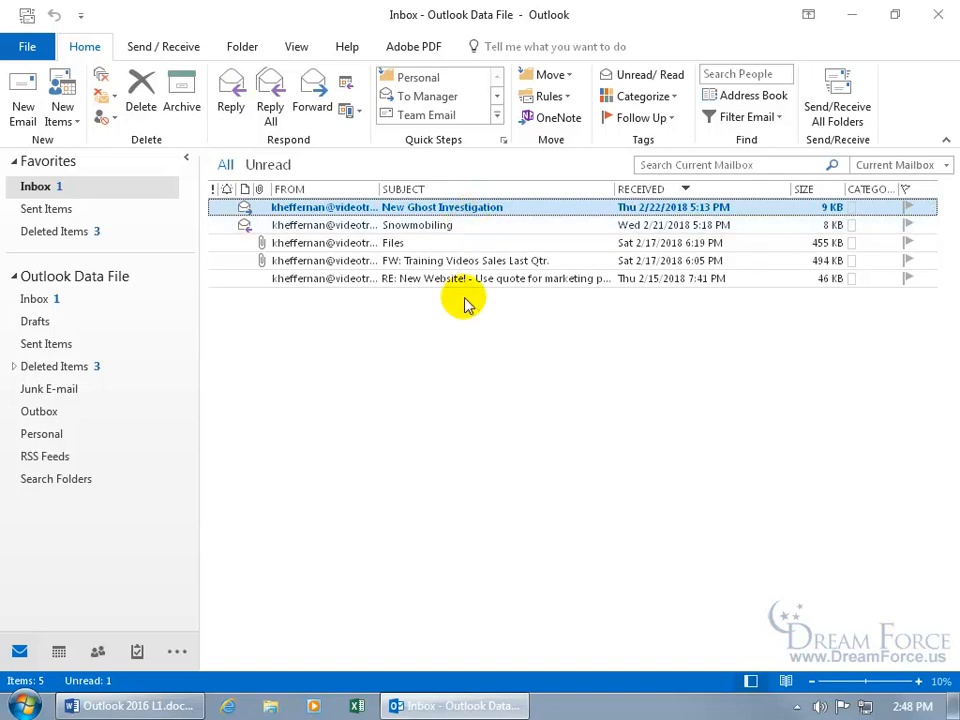
{"action": "mouse_move", "coordinate": [464, 440]}
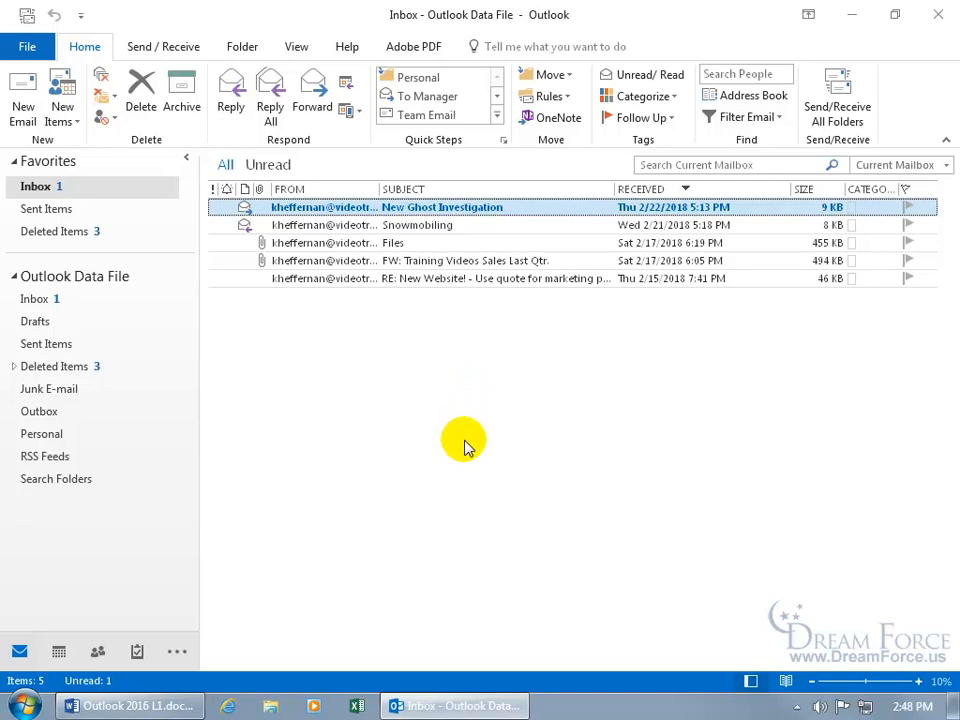
{"action": "mouse_move", "coordinate": [436, 360]}
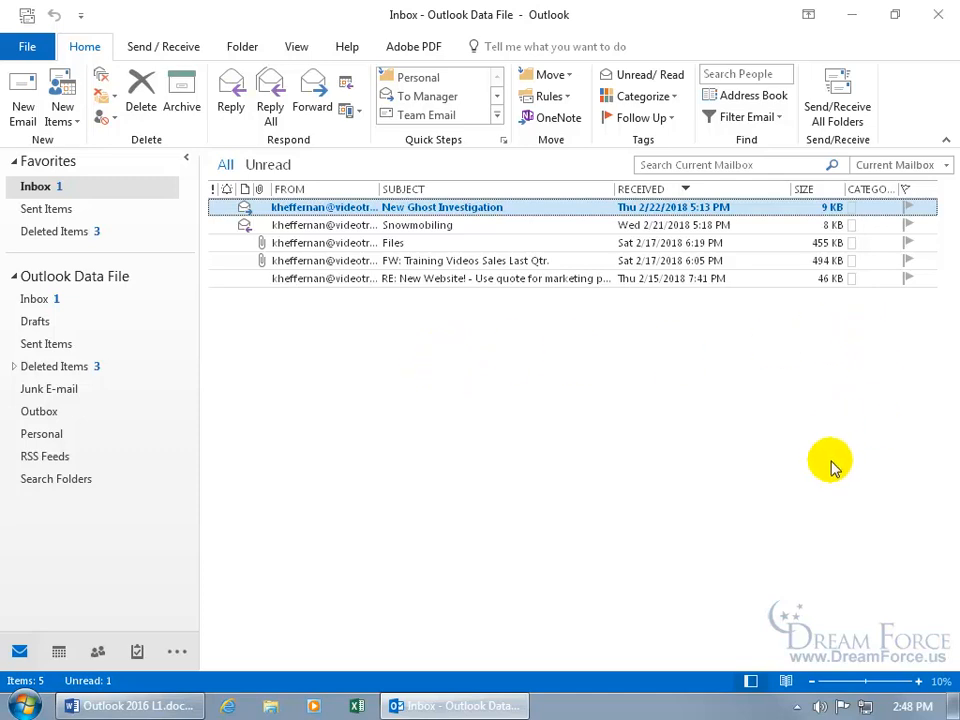
{"action": "mouse_move", "coordinate": [502, 382]}
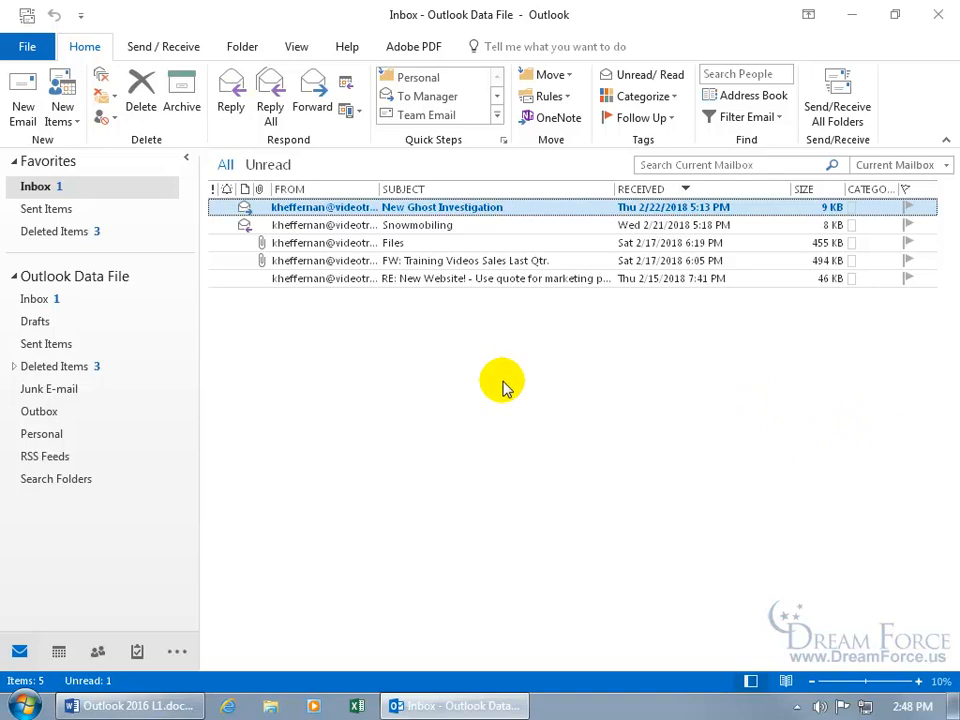
{"action": "mouse_move", "coordinate": [504, 348]}
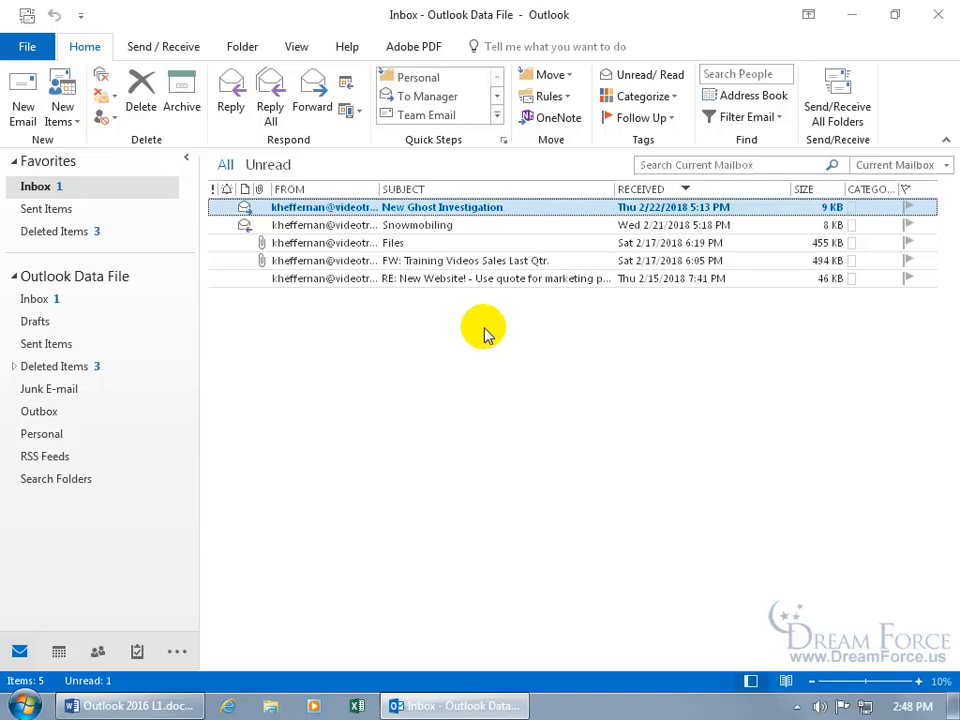
{"action": "mouse_move", "coordinate": [444, 216]}
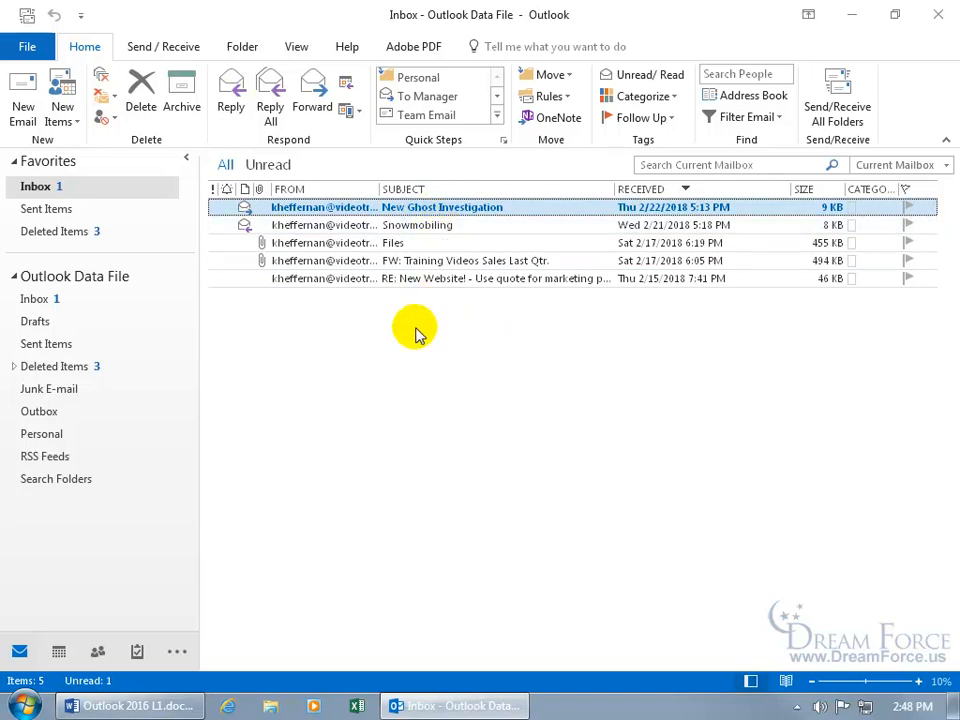
Compose a new email to the suggested 'kh' contact with subject Hi and body 'Hi! How are you?'.
{"action": "left_click", "coordinate": [22, 96]}
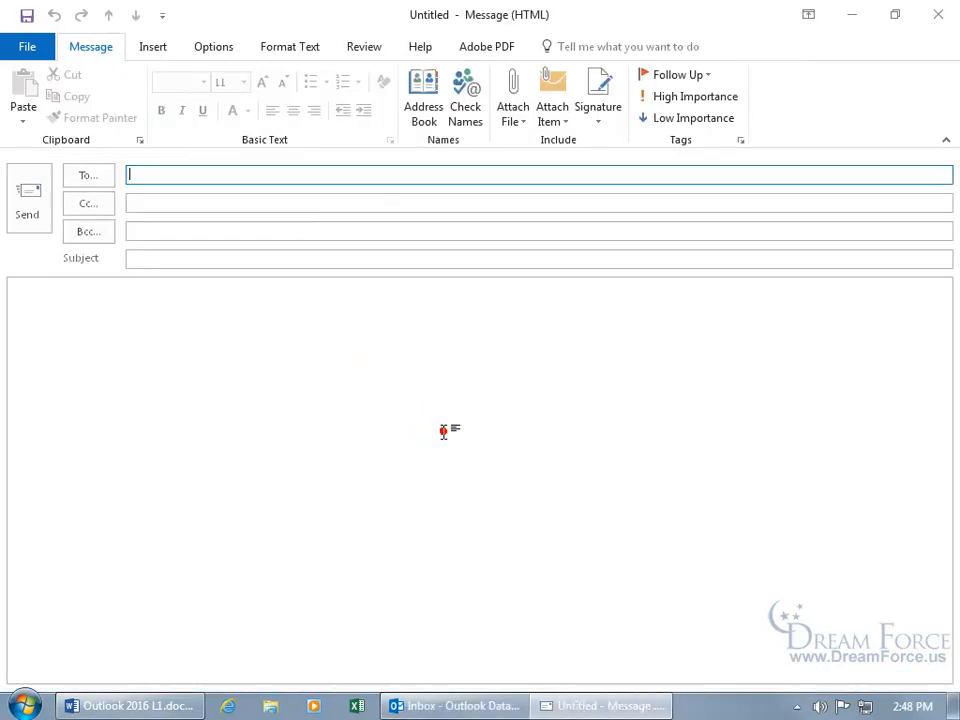
{"action": "mouse_move", "coordinate": [246, 344]}
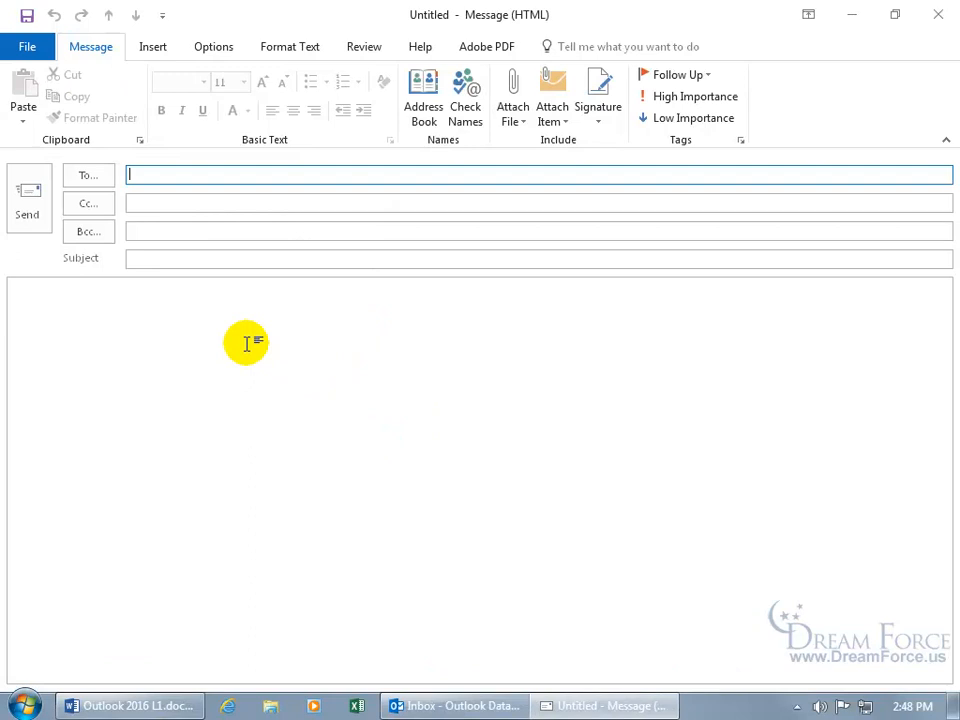
{"action": "type", "text": "k"}
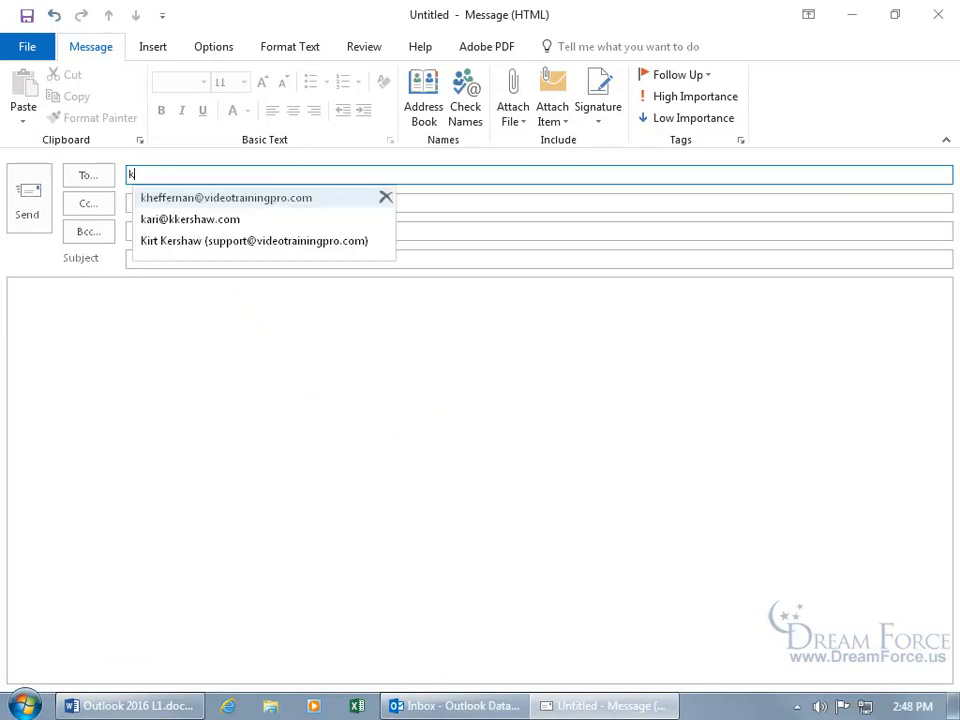
{"action": "type", "text": "h"}
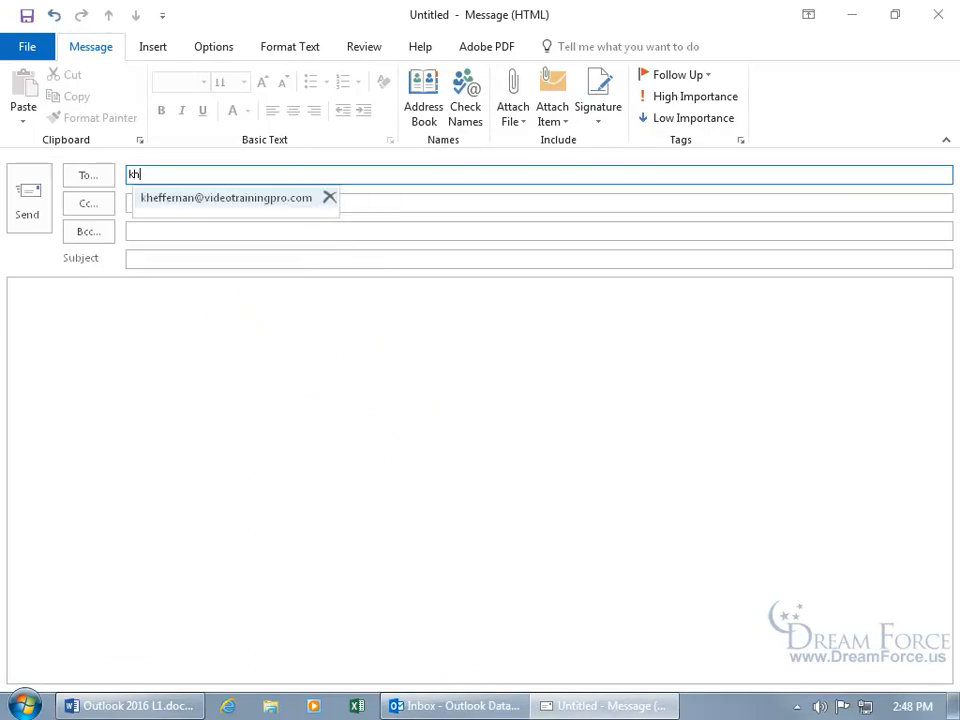
{"action": "left_click", "coordinate": [236, 198]}
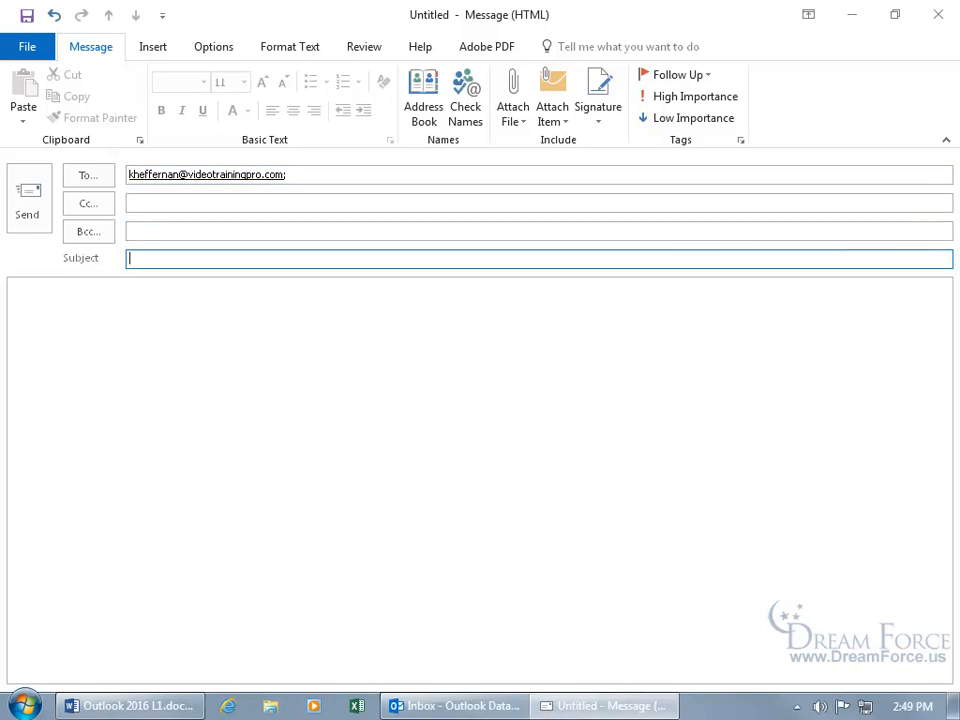
{"action": "type", "text": "Hi"}
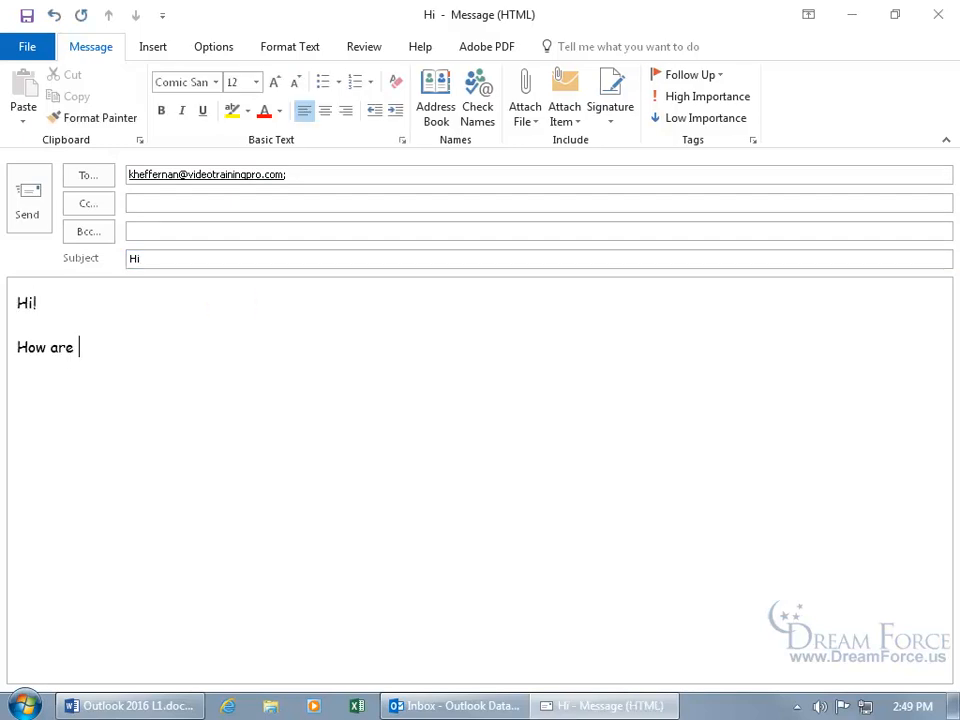
{"action": "type", "text": "you?"}
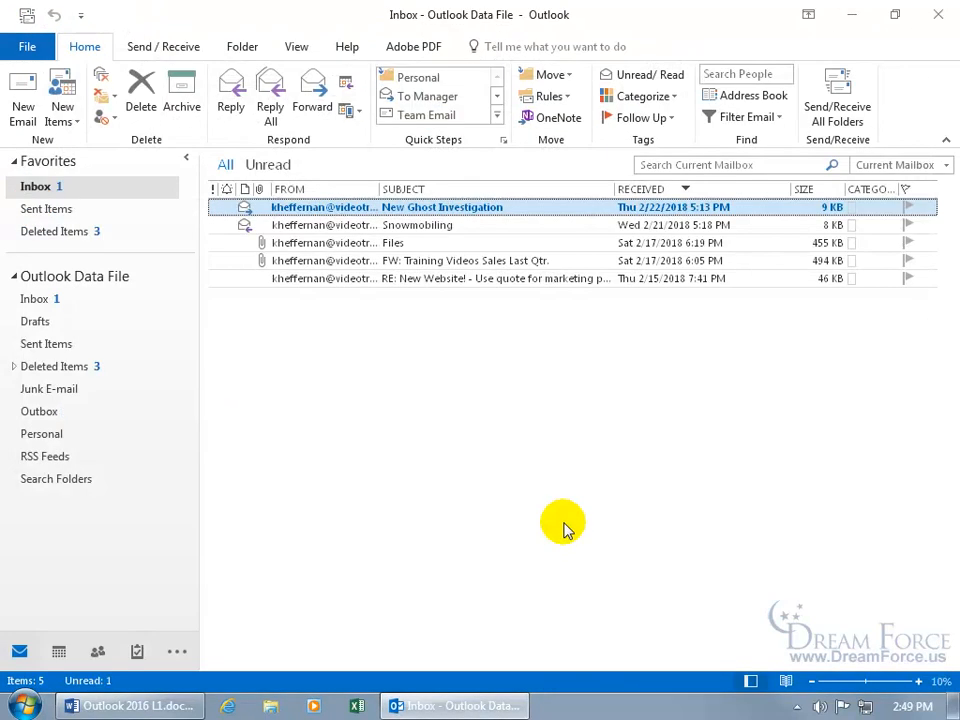
{"action": "mouse_move", "coordinate": [584, 412]}
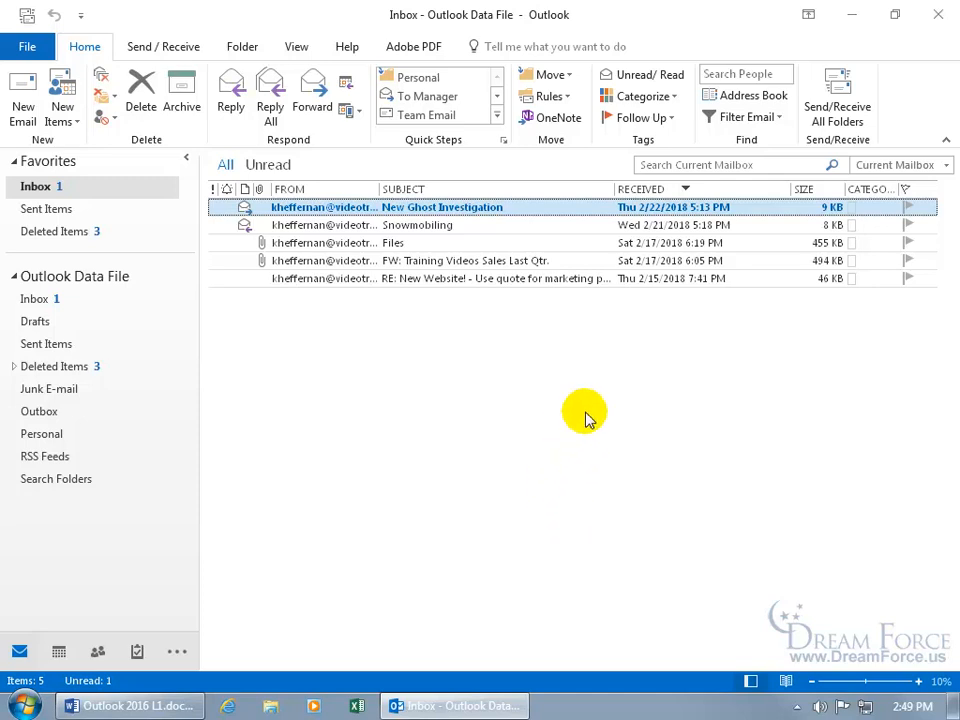
Check for new mail, then reply 'Good!' to the arrived RE: Hi message.
{"action": "left_click", "coordinate": [836, 100]}
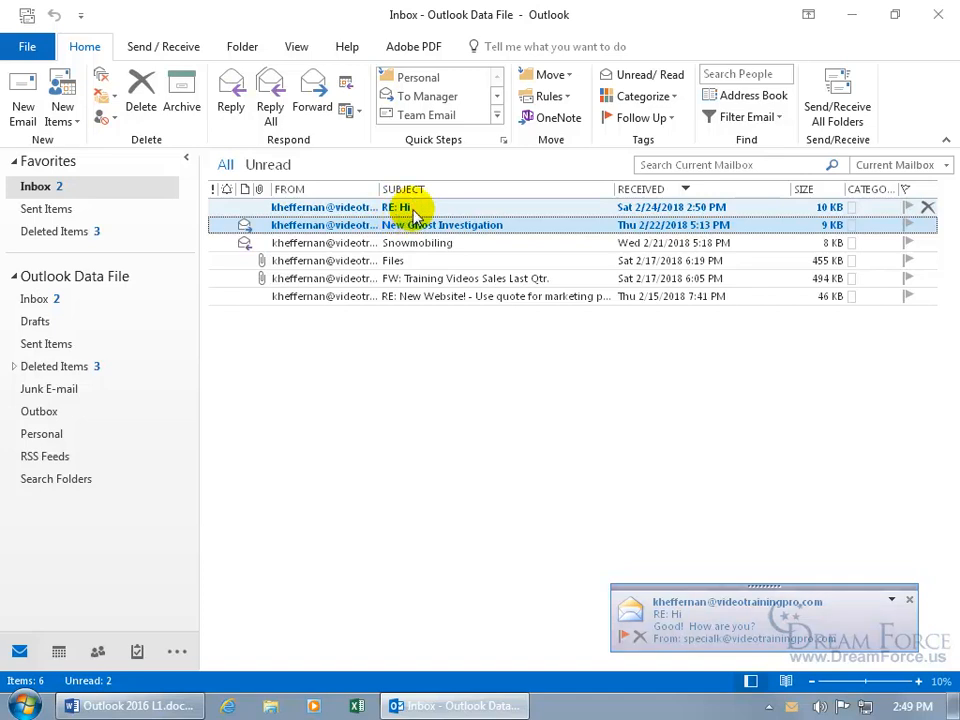
{"action": "double_click", "coordinate": [400, 206]}
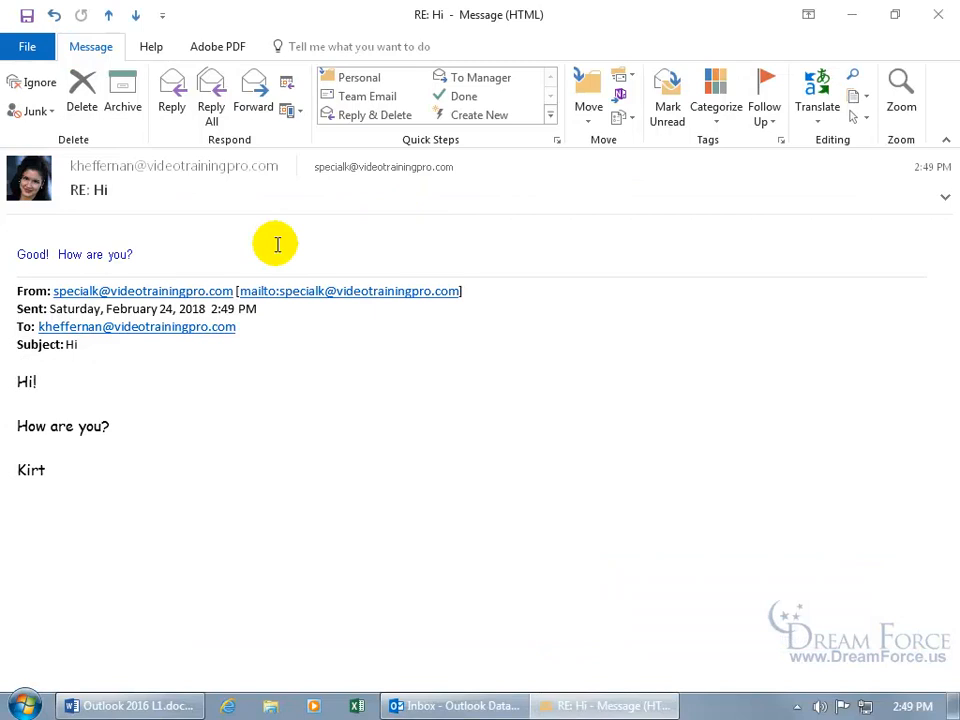
{"action": "mouse_move", "coordinate": [156, 194]}
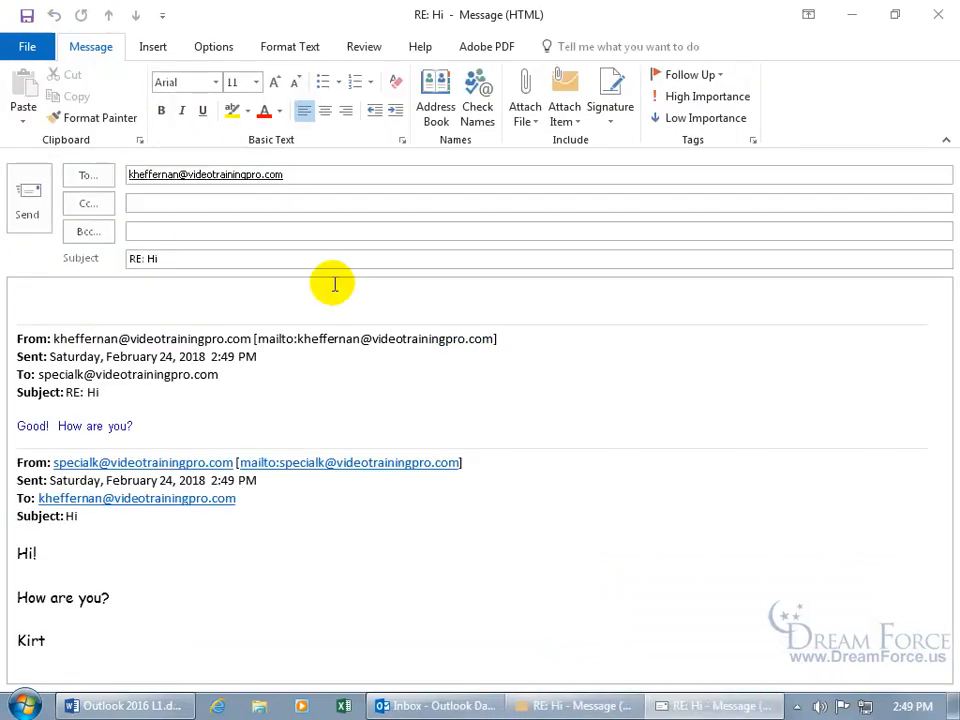
{"action": "type", "text": "Good!"}
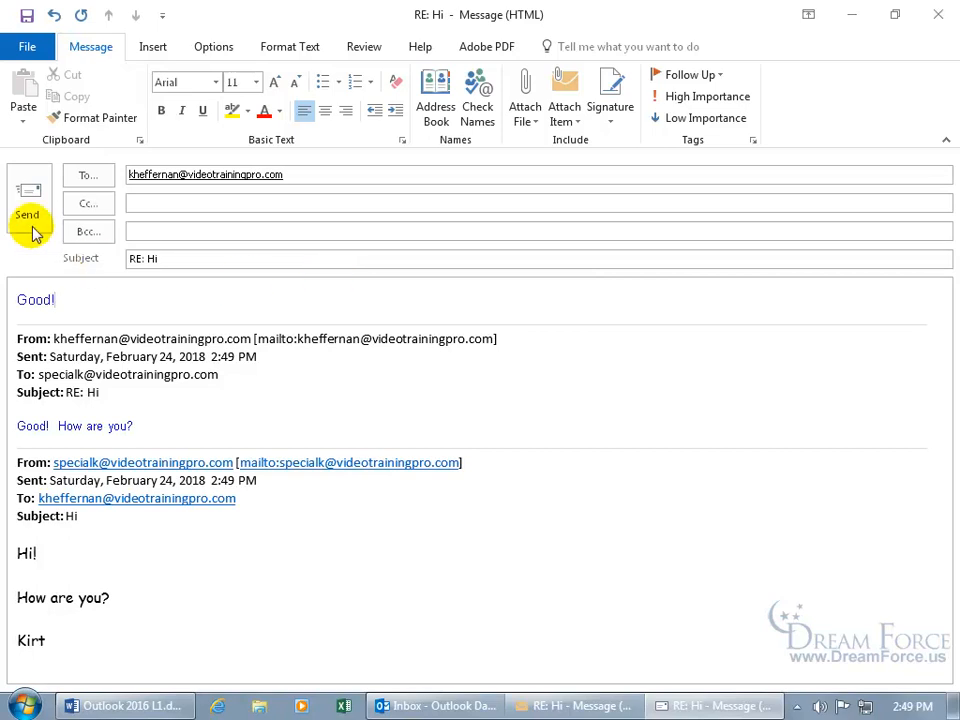
{"action": "left_click", "coordinate": [28, 214]}
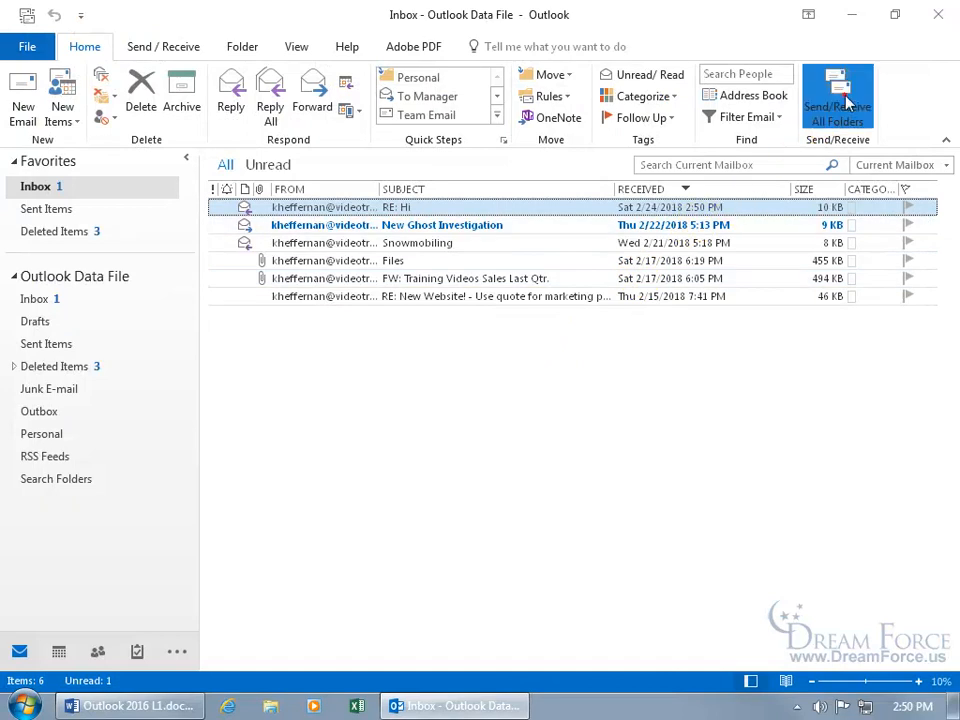
Run Send/Receive All Folders and reply 'Oh, goodie' to the newest RE: Hi message.
{"action": "left_click", "coordinate": [836, 96]}
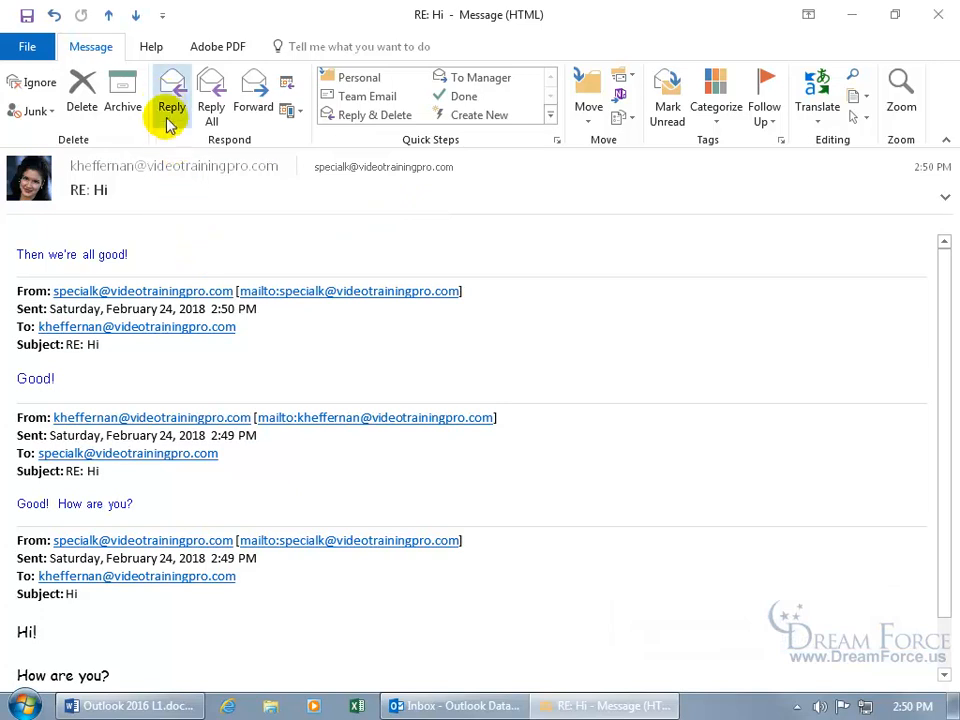
{"action": "left_click", "coordinate": [172, 96]}
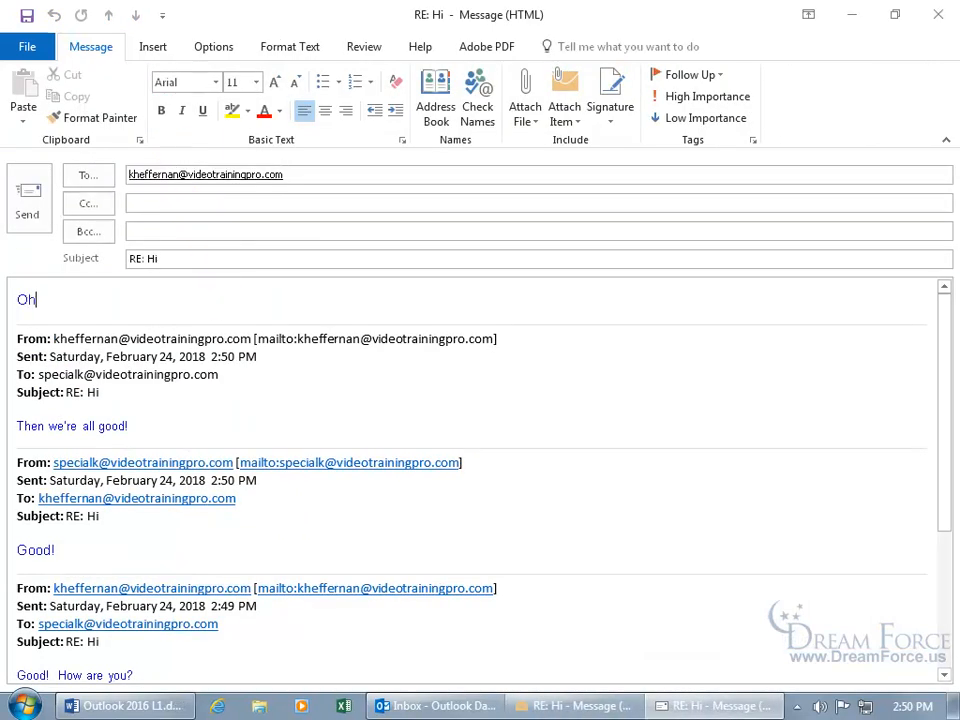
{"action": "type", "text": ", goodie"}
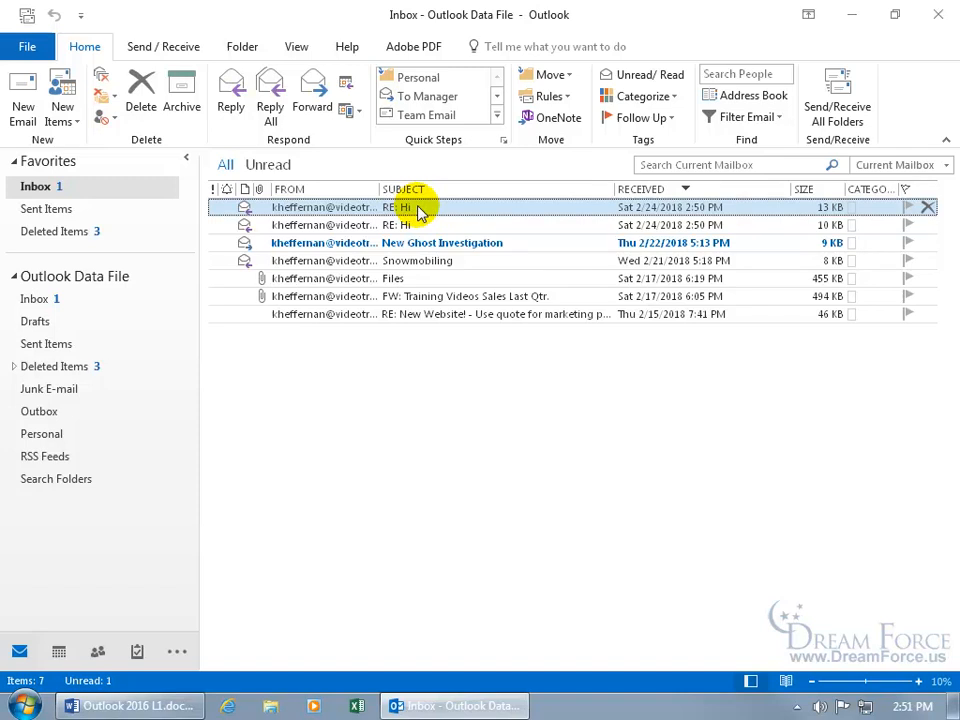
{"action": "mouse_move", "coordinate": [836, 100]}
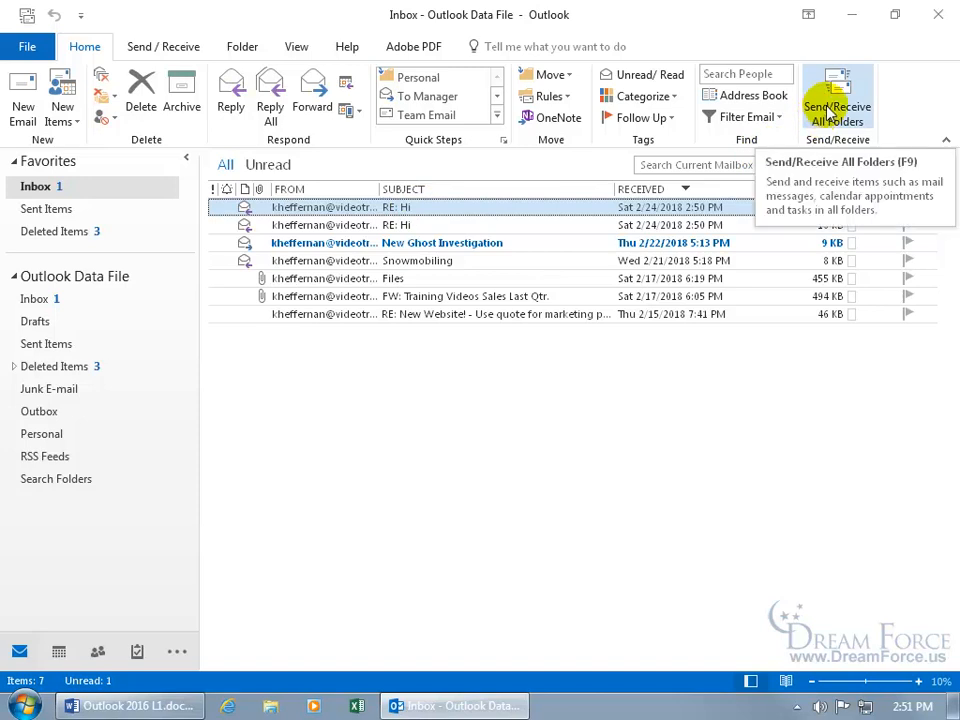
Check for new mail, read the newly arrived RE: Hi reply and close its window.
{"action": "left_click", "coordinate": [836, 96]}
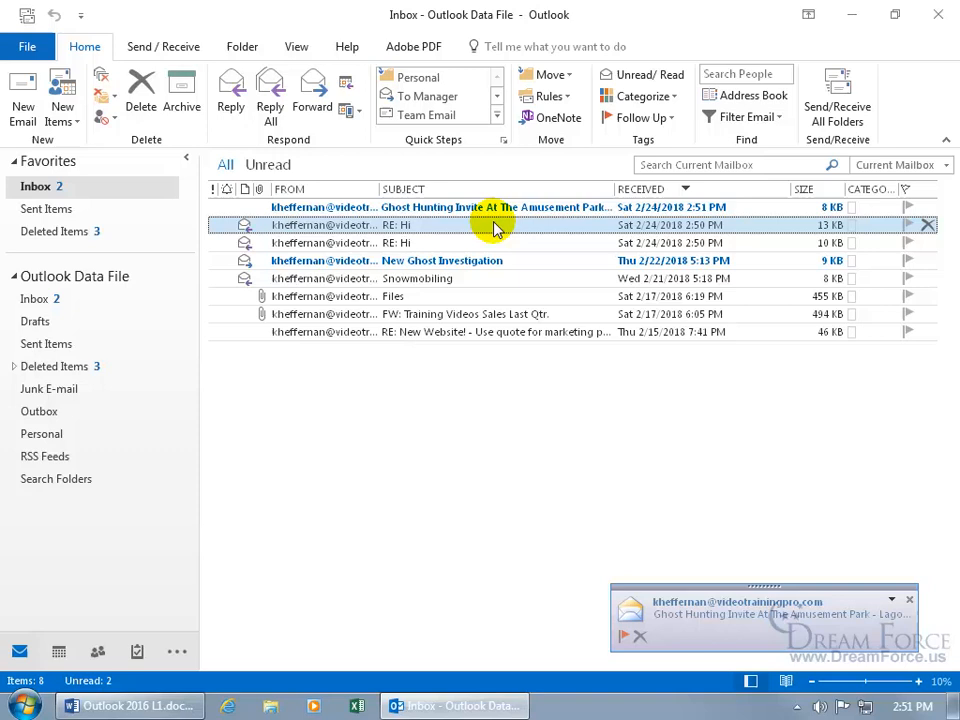
{"action": "mouse_move", "coordinate": [604, 224]}
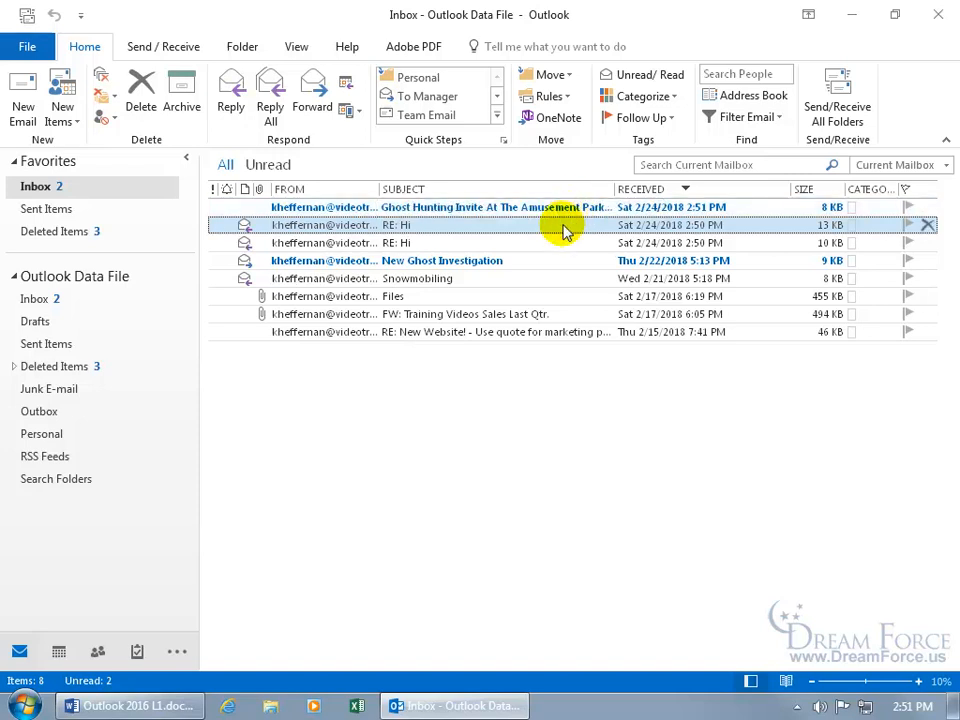
{"action": "mouse_move", "coordinate": [556, 232]}
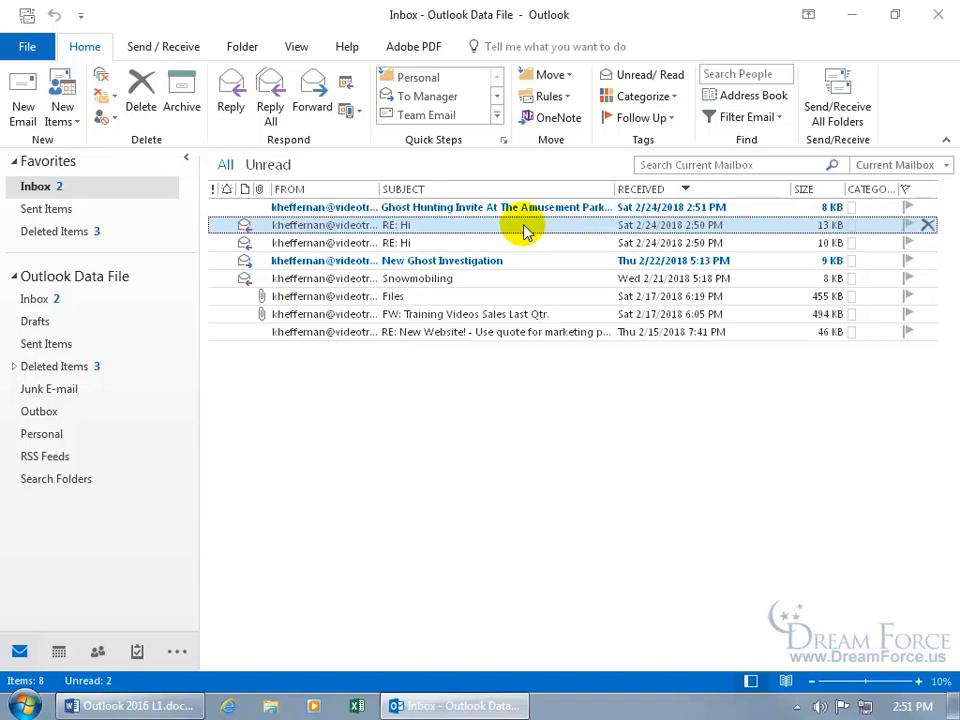
{"action": "mouse_move", "coordinate": [520, 232]}
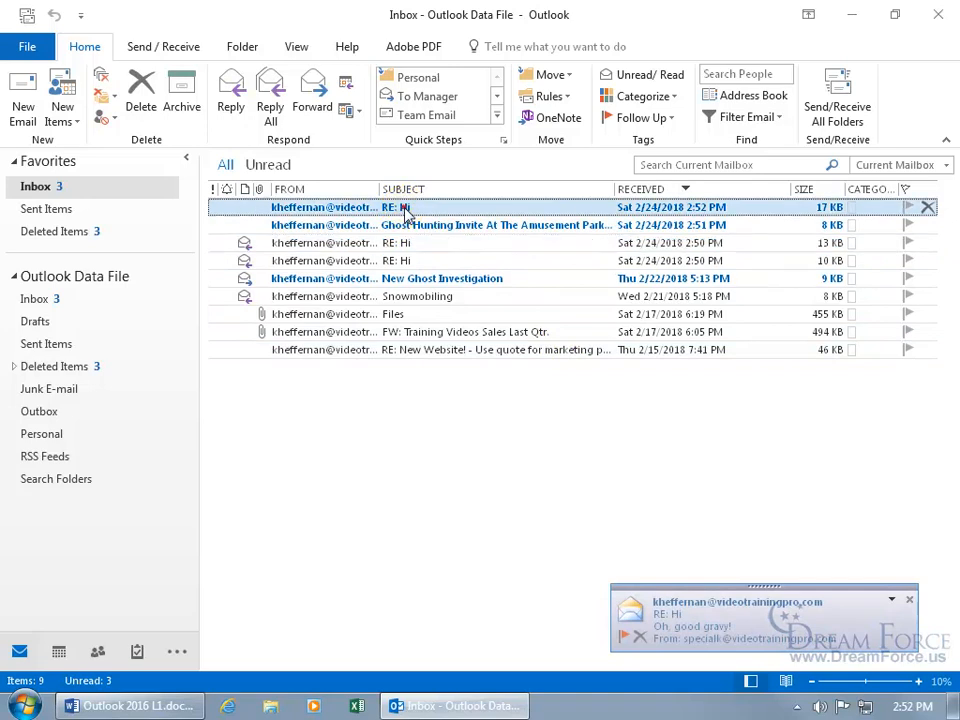
{"action": "double_click", "coordinate": [404, 206]}
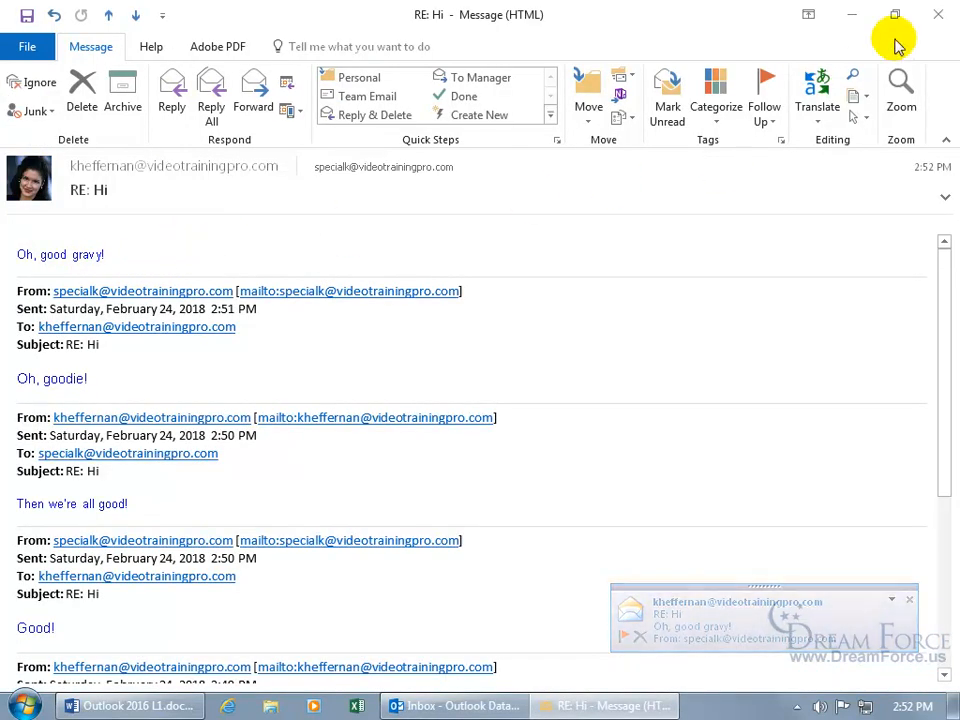
{"action": "left_click", "coordinate": [936, 14]}
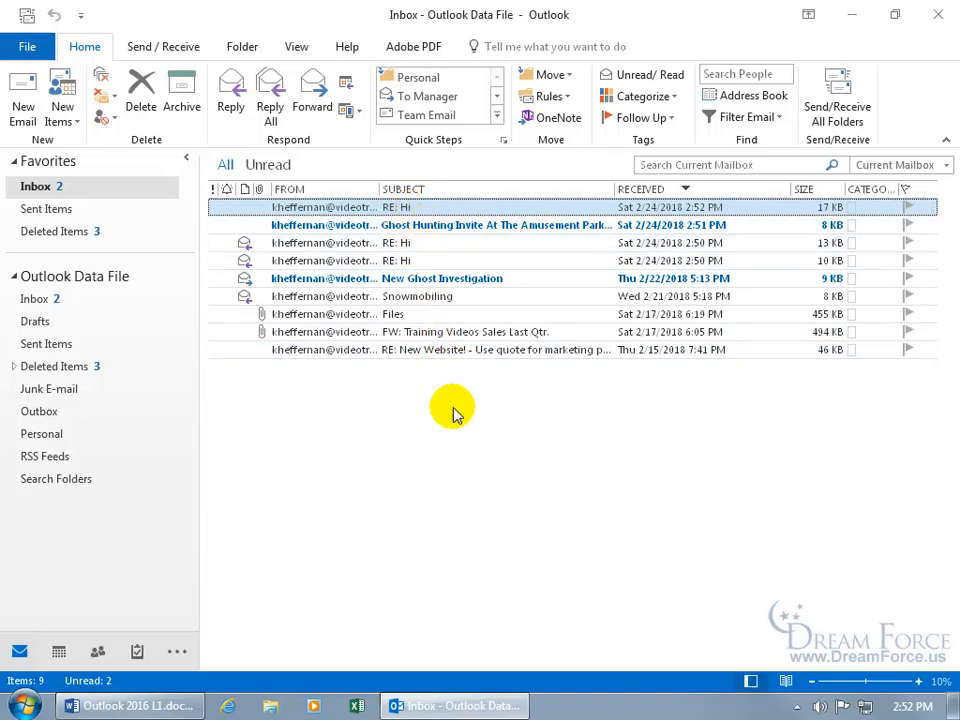
{"action": "mouse_move", "coordinate": [476, 388]}
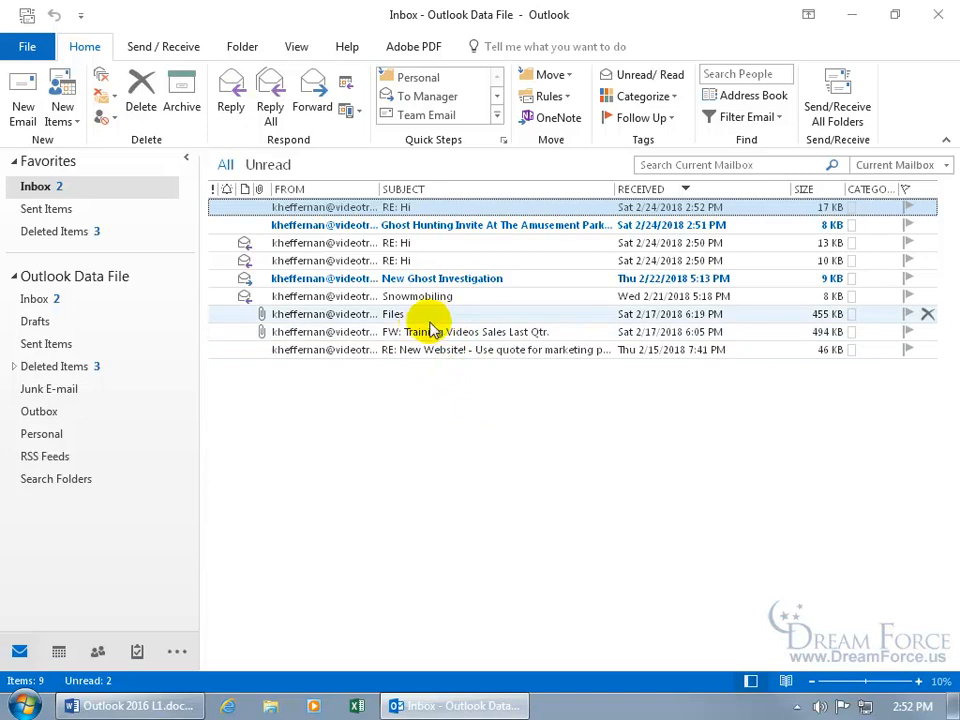
Select a message in the Inbox and show the View ribbon options.
{"action": "left_click", "coordinate": [414, 206]}
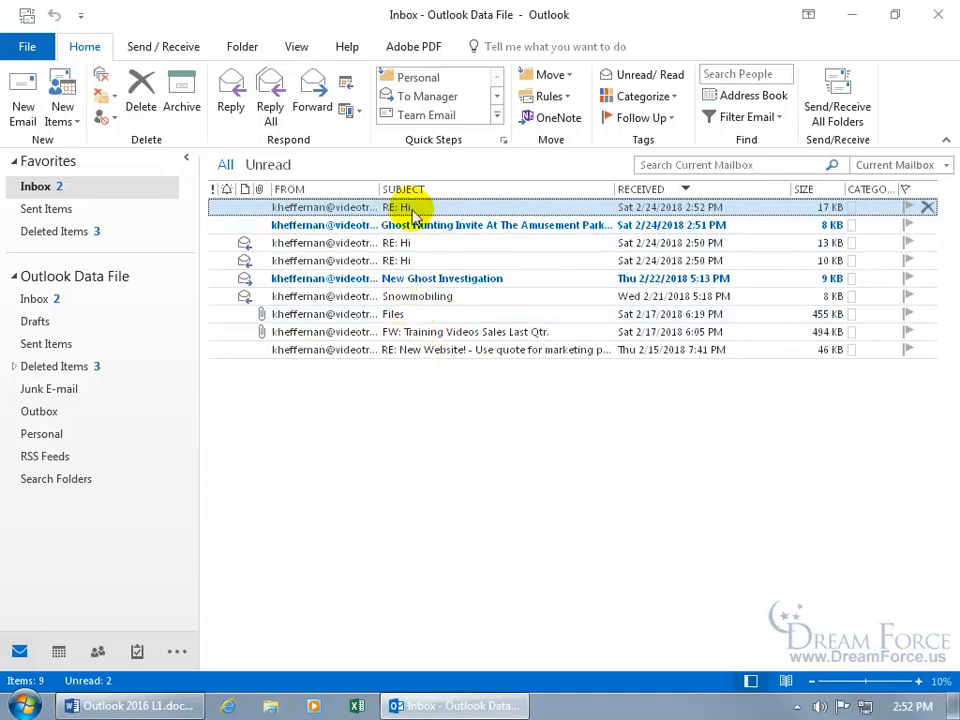
{"action": "mouse_move", "coordinate": [320, 212]}
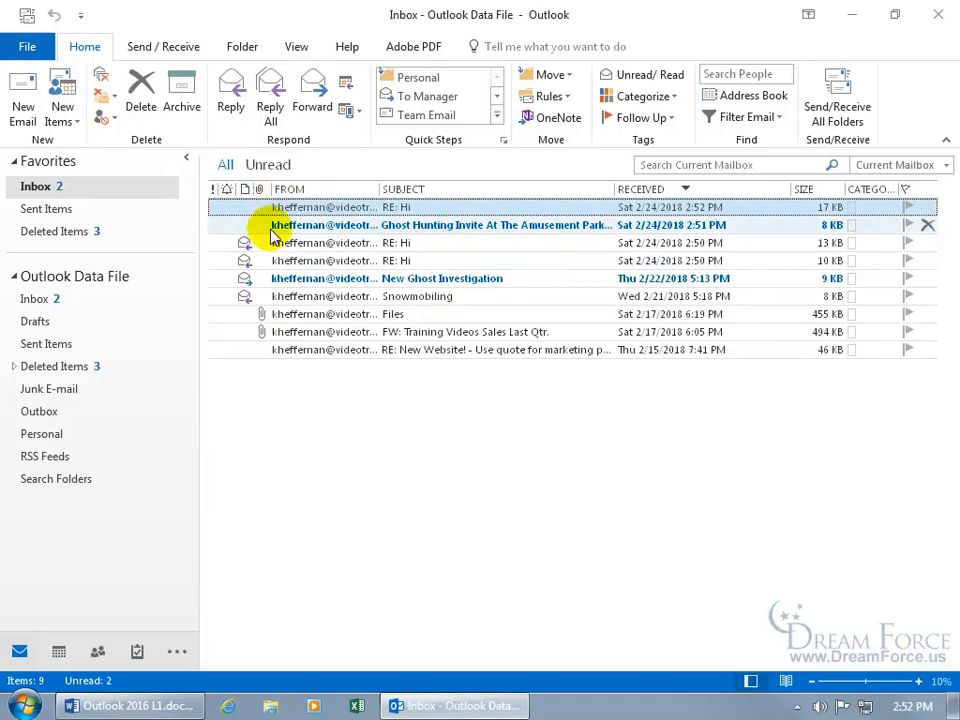
{"action": "mouse_move", "coordinate": [330, 206]}
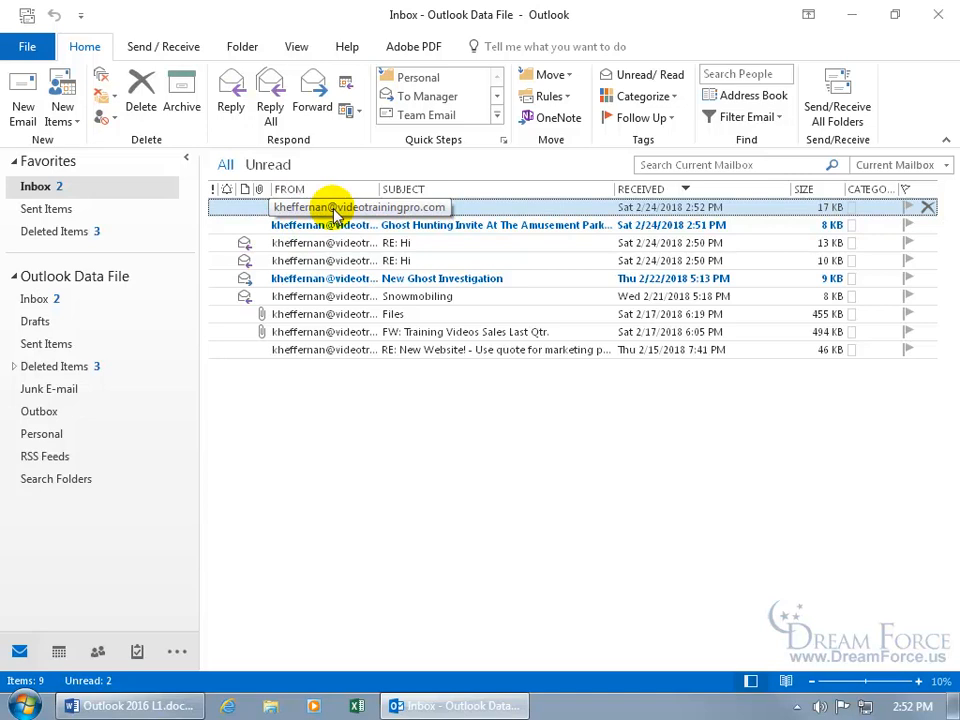
{"action": "left_click", "coordinate": [296, 46]}
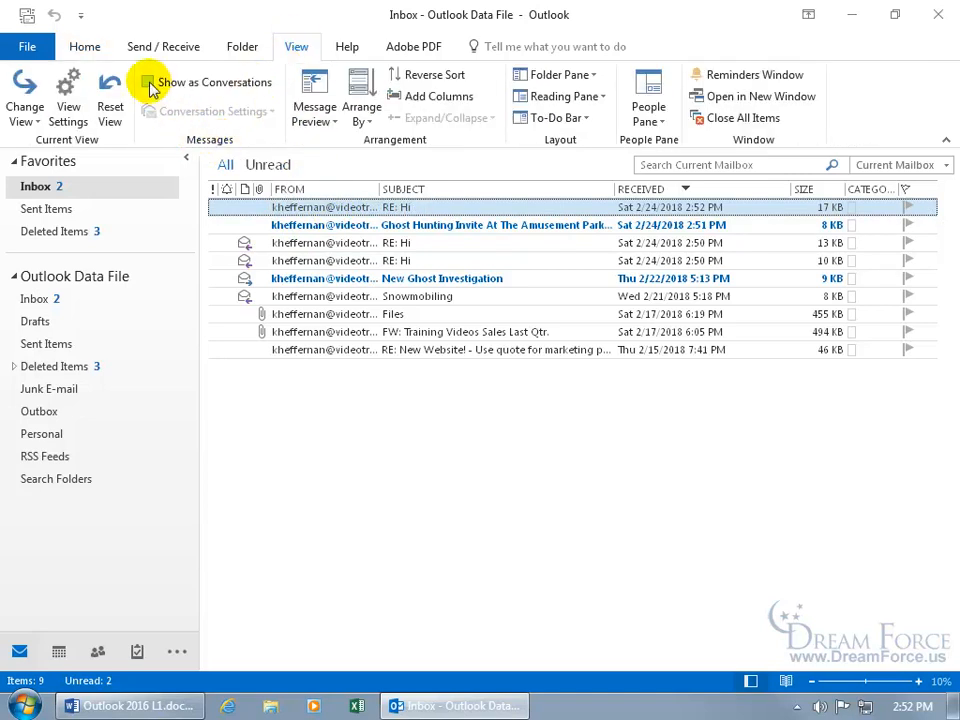
Enable Show as Conversations for this folder only, grouping the RE: Hi replies under one Hi thread.
{"action": "left_click", "coordinate": [148, 82]}
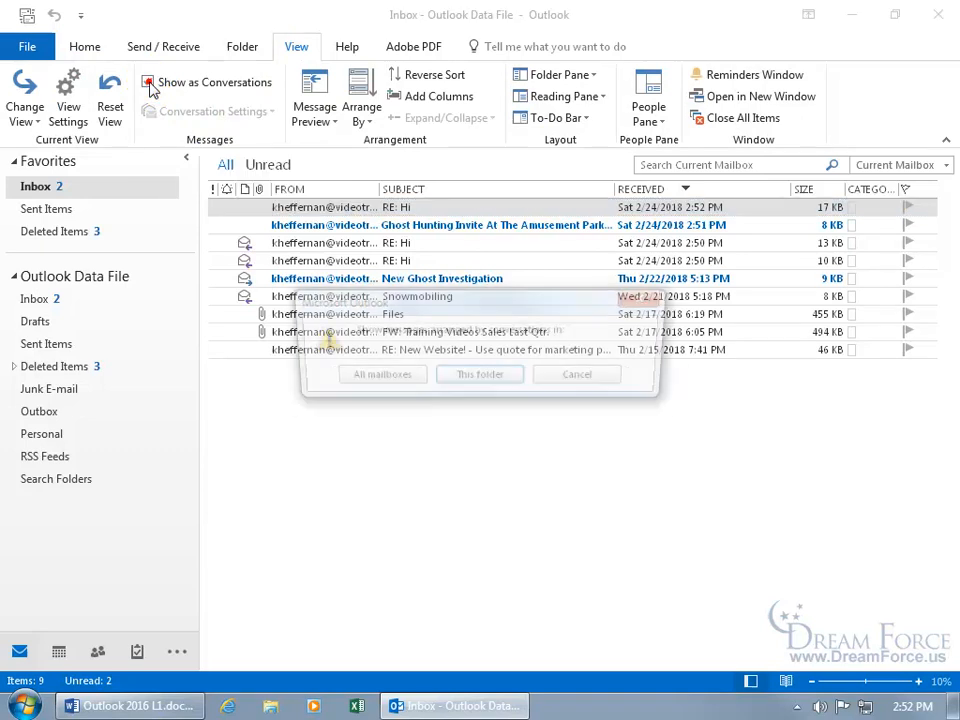
{"action": "left_click", "coordinate": [148, 82]}
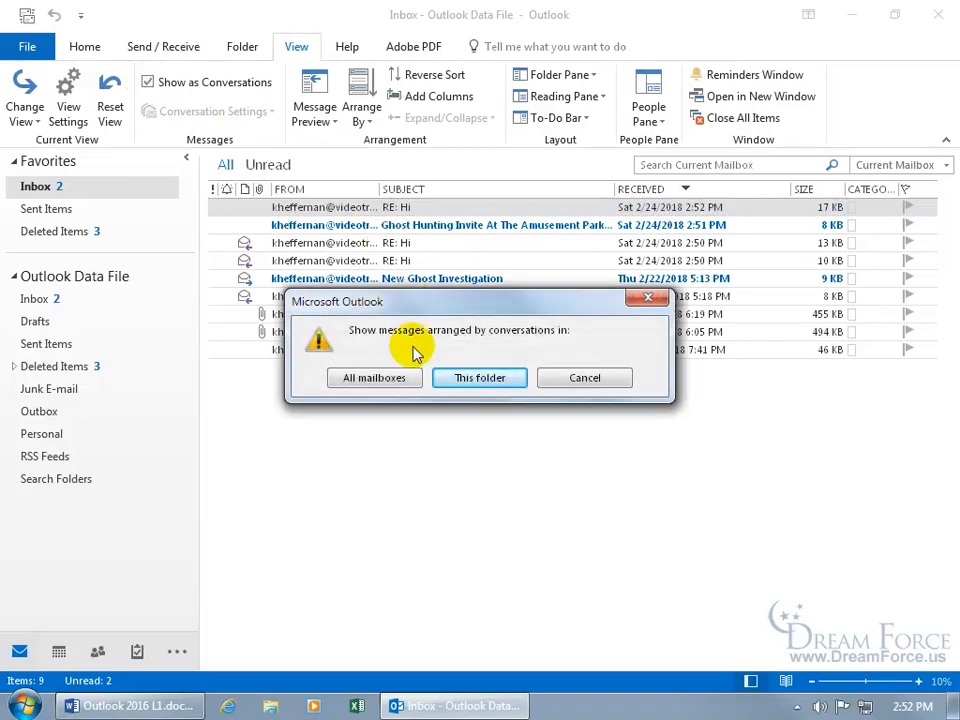
{"action": "mouse_move", "coordinate": [380, 360]}
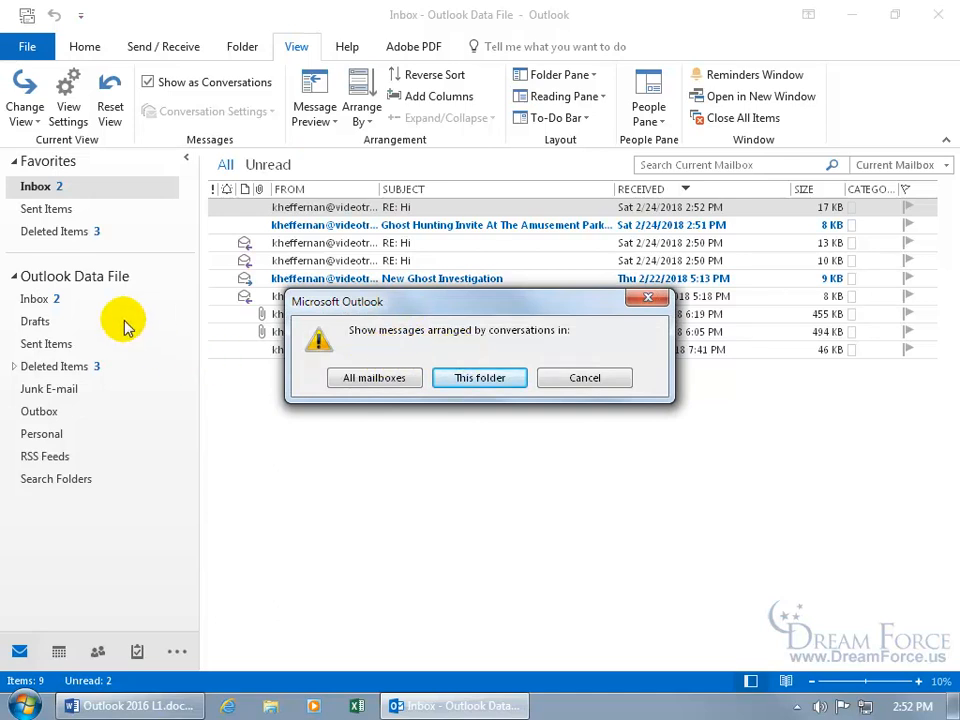
{"action": "mouse_move", "coordinate": [98, 424]}
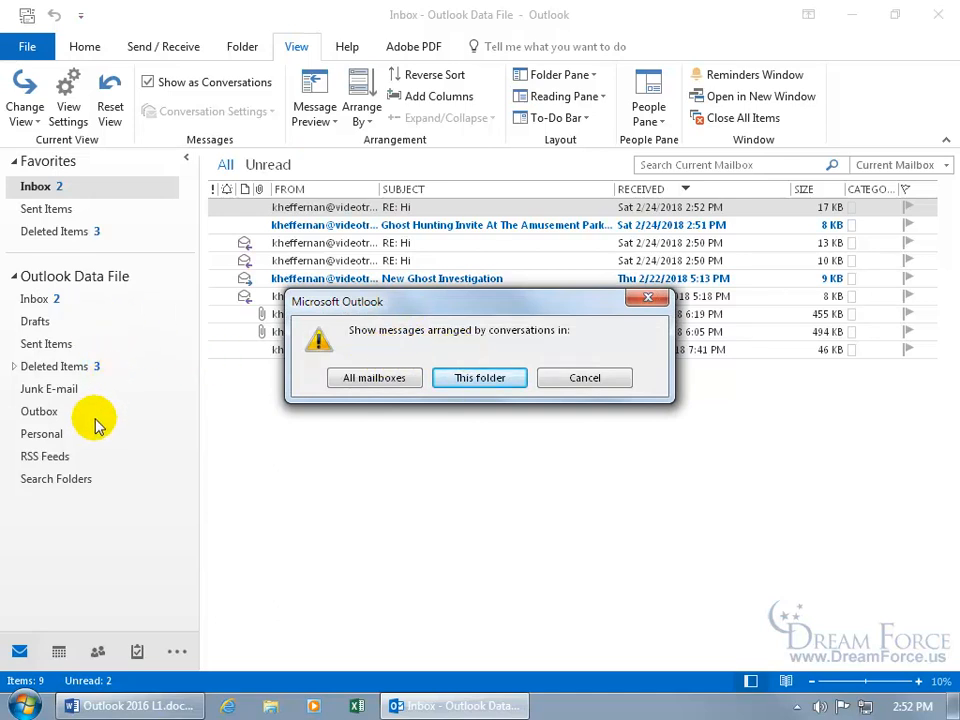
{"action": "mouse_move", "coordinate": [38, 300]}
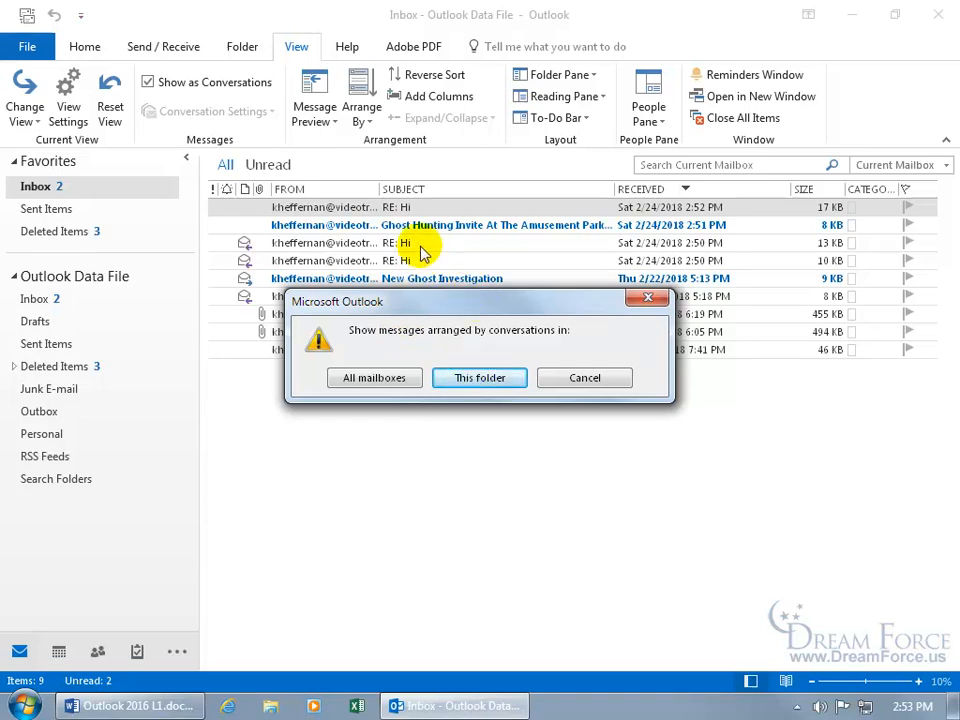
{"action": "mouse_move", "coordinate": [416, 250]}
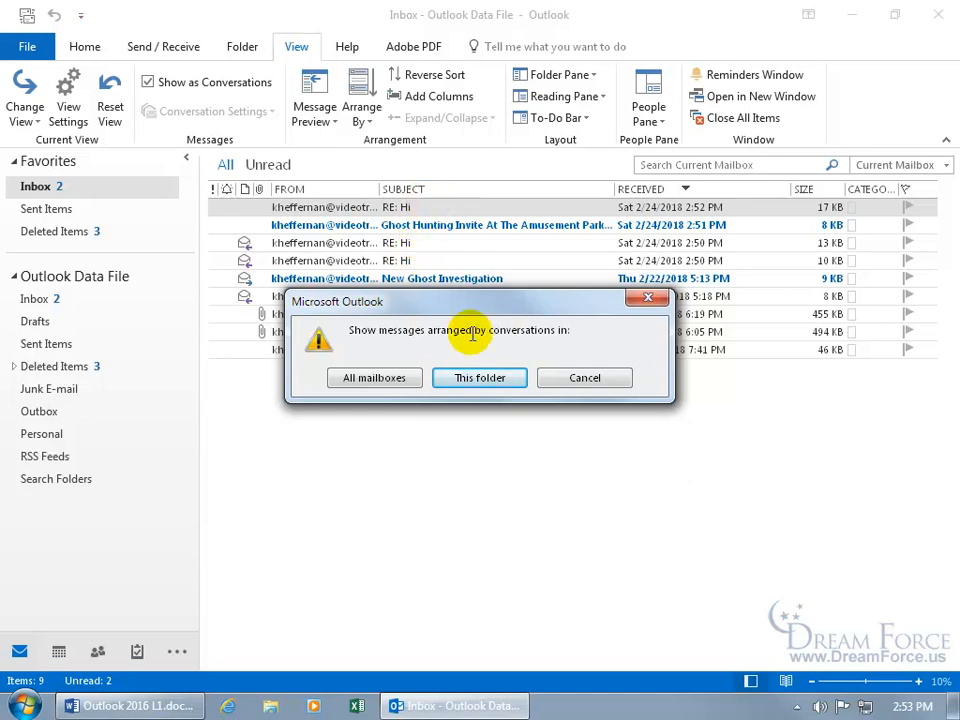
{"action": "left_click", "coordinate": [480, 376]}
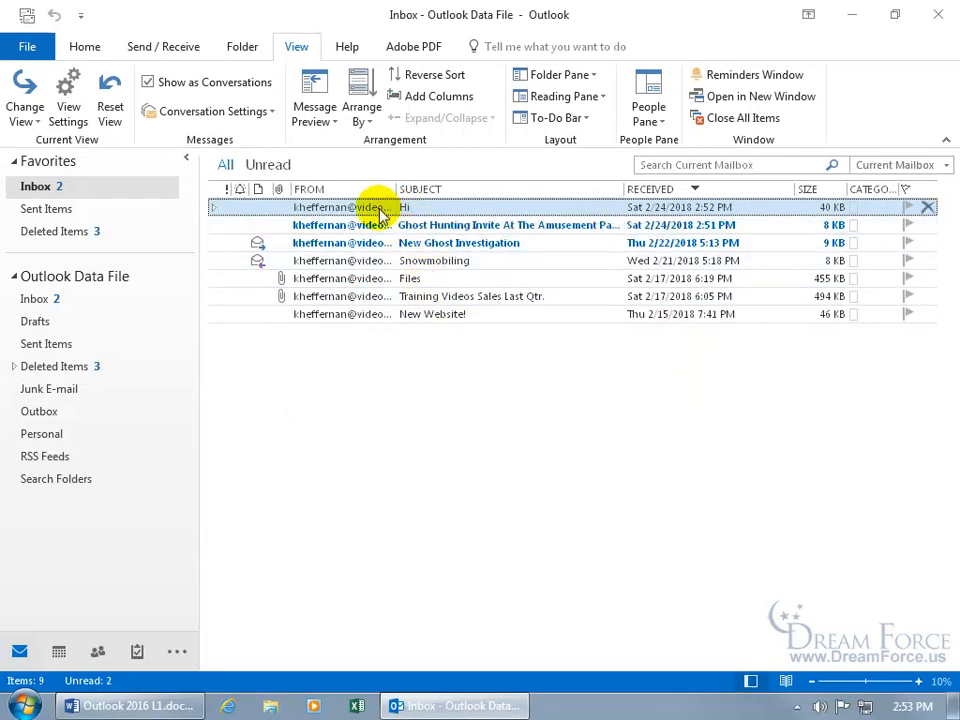
{"action": "double_click", "coordinate": [404, 206]}
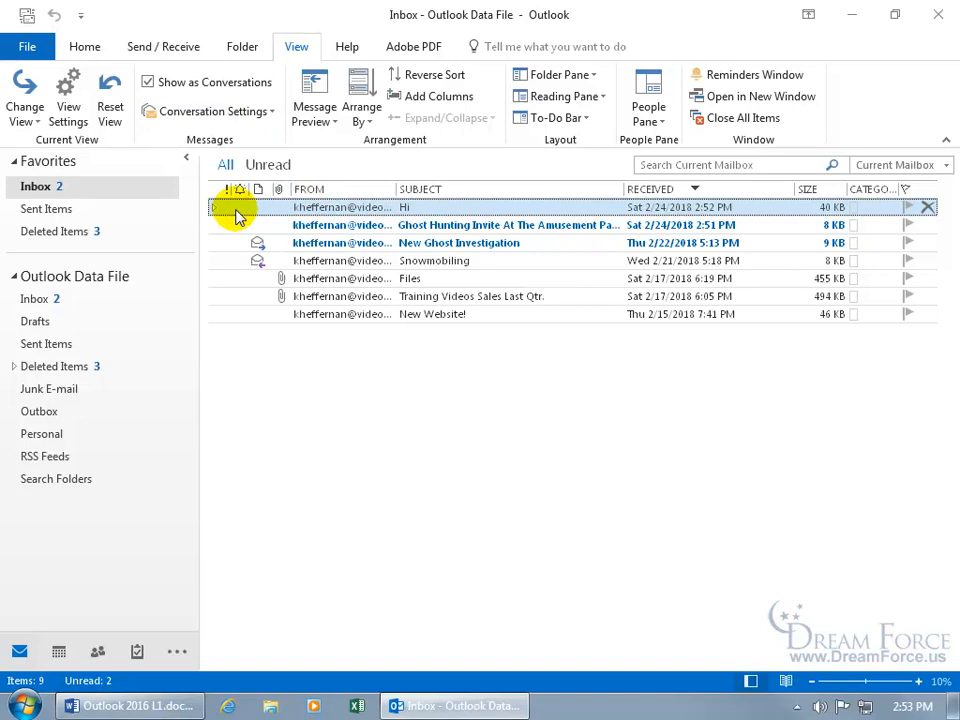
{"action": "mouse_move", "coordinate": [216, 212]}
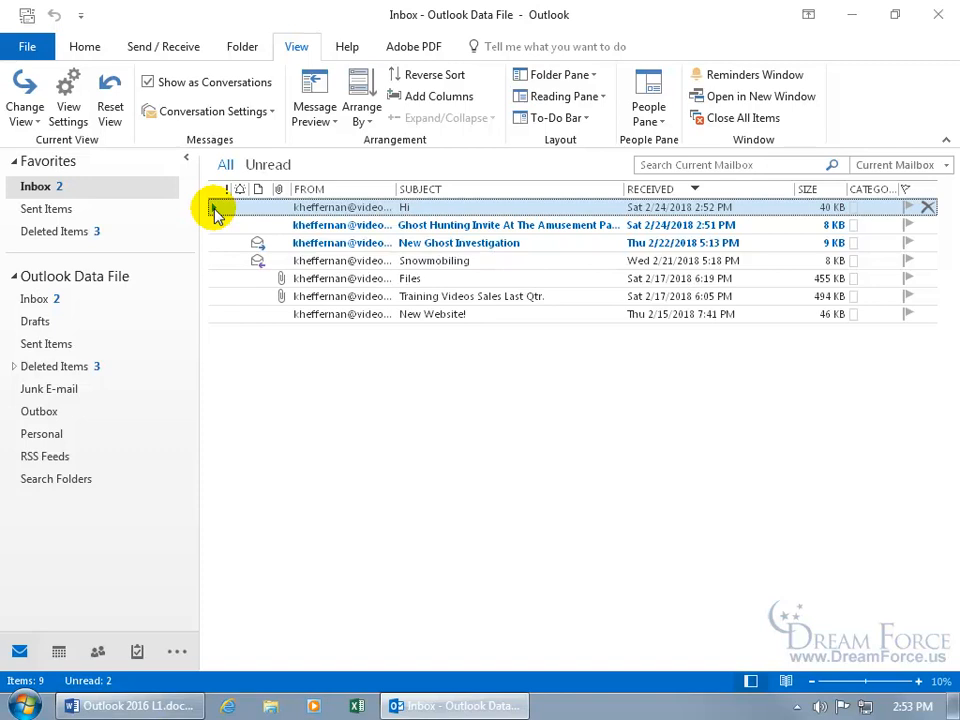
Expand the Hi conversation and select one of its listed replies.
{"action": "left_click", "coordinate": [212, 206]}
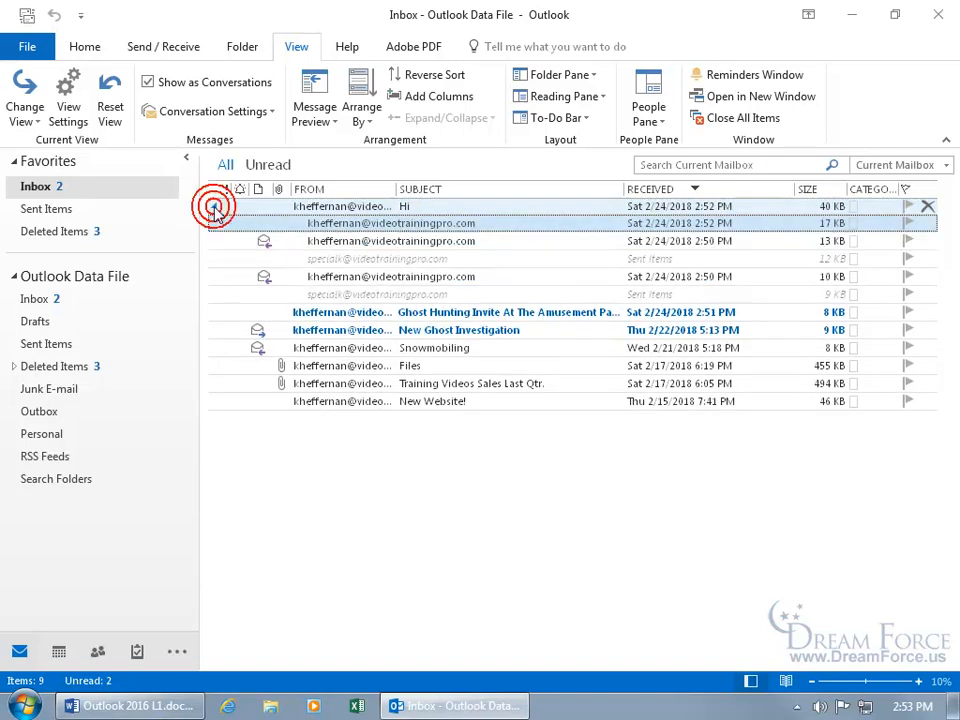
{"action": "left_click", "coordinate": [390, 240]}
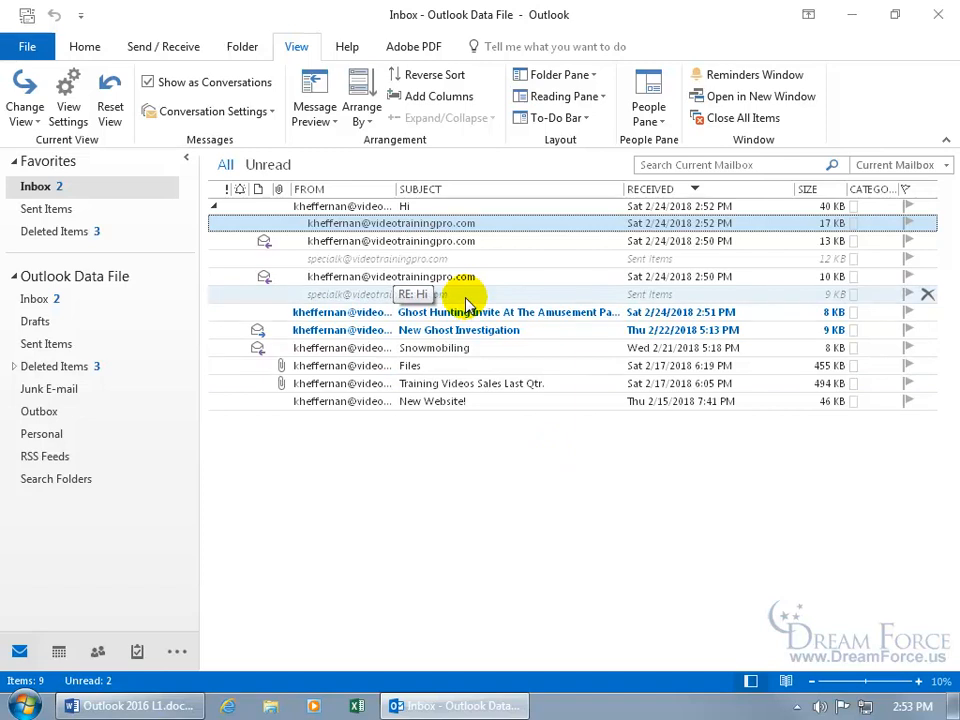
{"action": "mouse_move", "coordinate": [608, 300]}
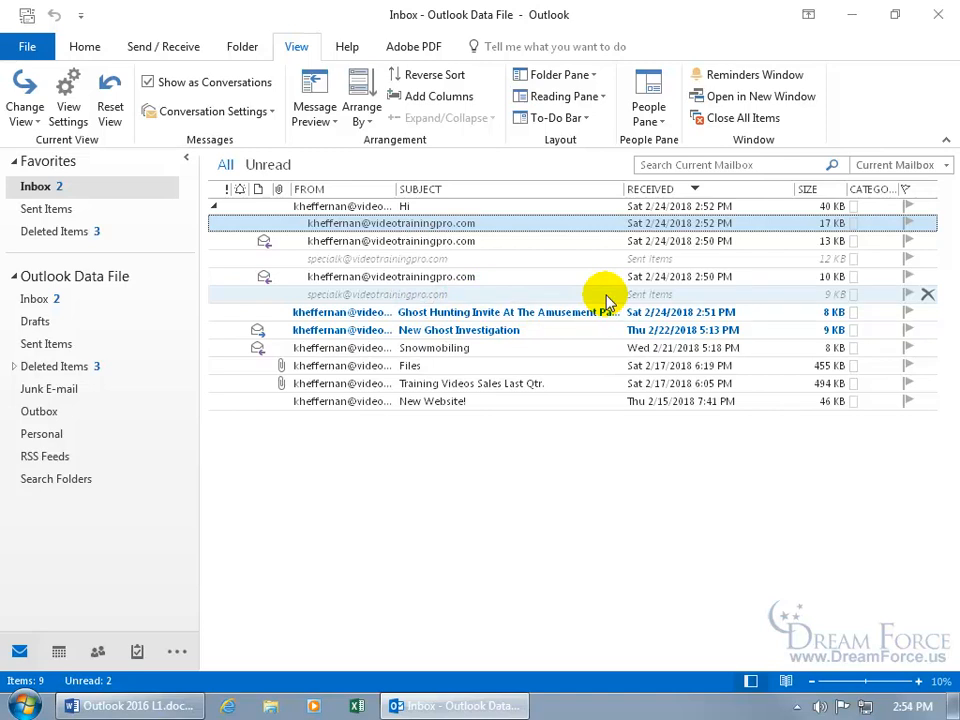
{"action": "mouse_move", "coordinate": [596, 300]}
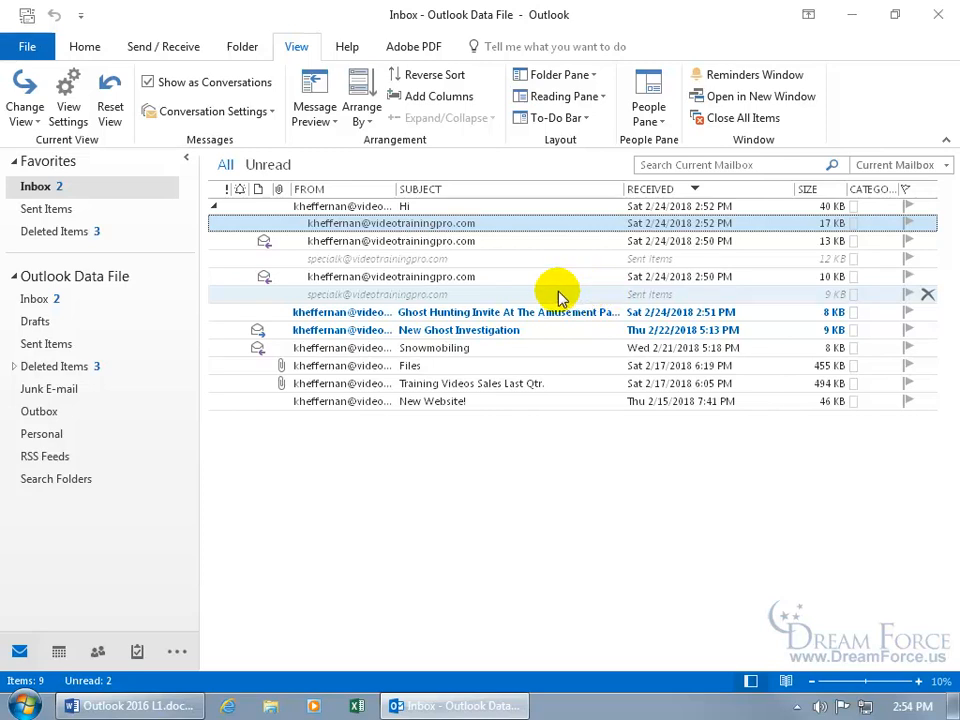
{"action": "mouse_move", "coordinate": [418, 300]}
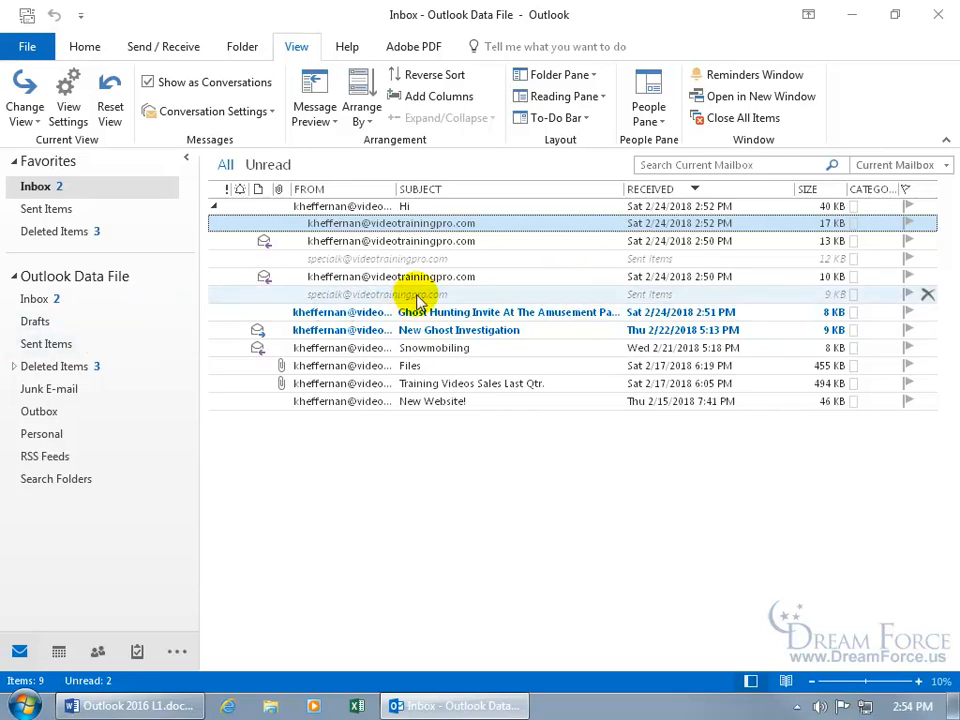
{"action": "mouse_move", "coordinate": [416, 294]}
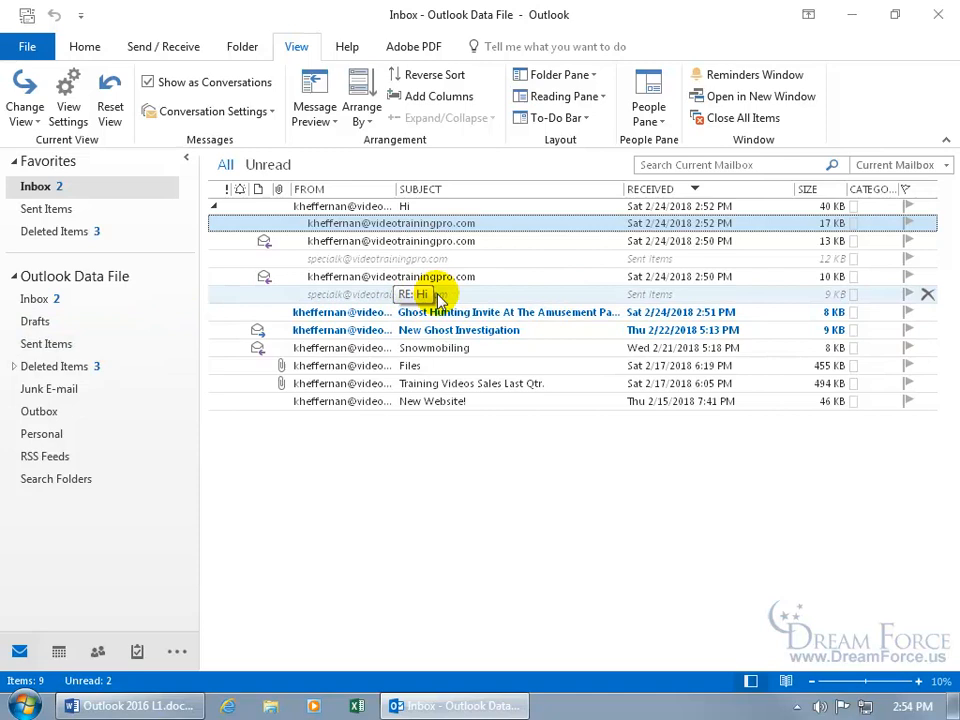
Read several RE: Hi replies and sent items from the expanded thread, then close the message window.
{"action": "double_click", "coordinate": [436, 294]}
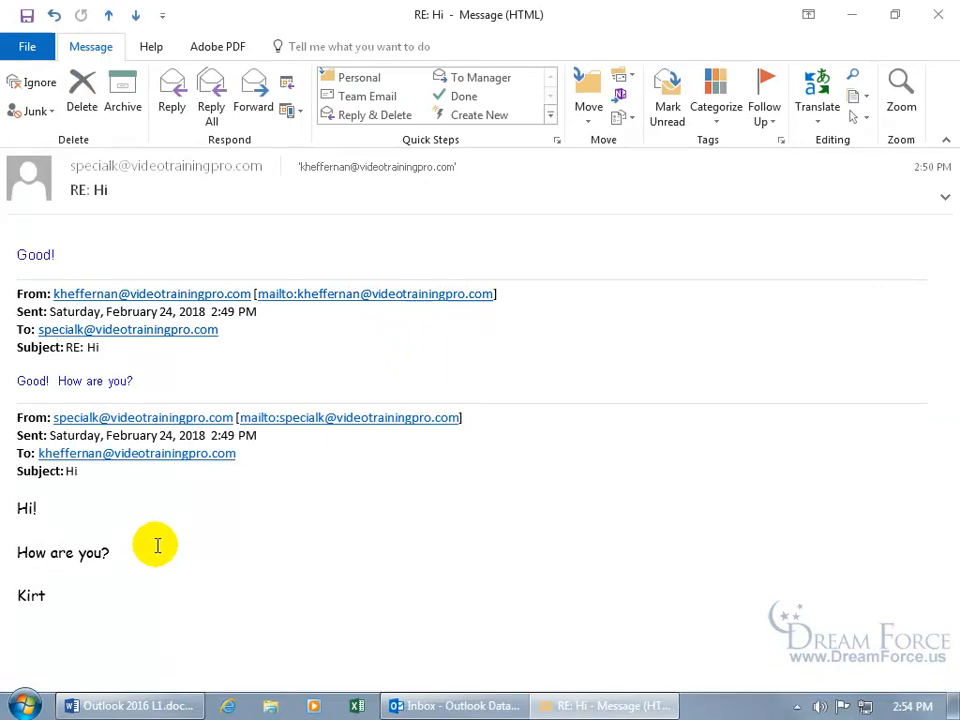
{"action": "mouse_move", "coordinate": [116, 256]}
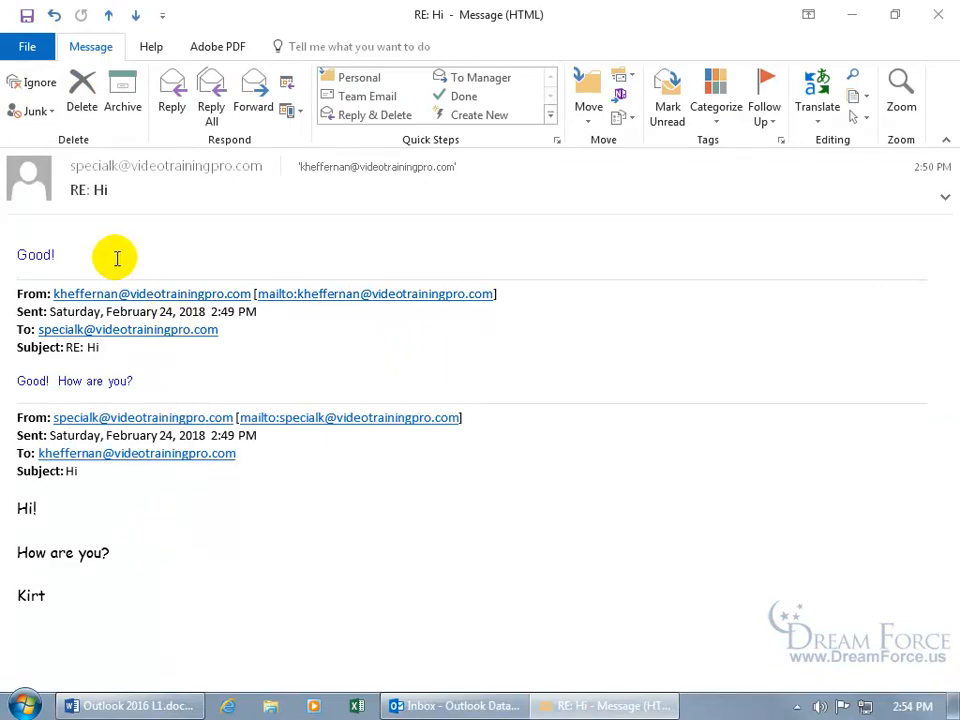
{"action": "mouse_move", "coordinate": [98, 264]}
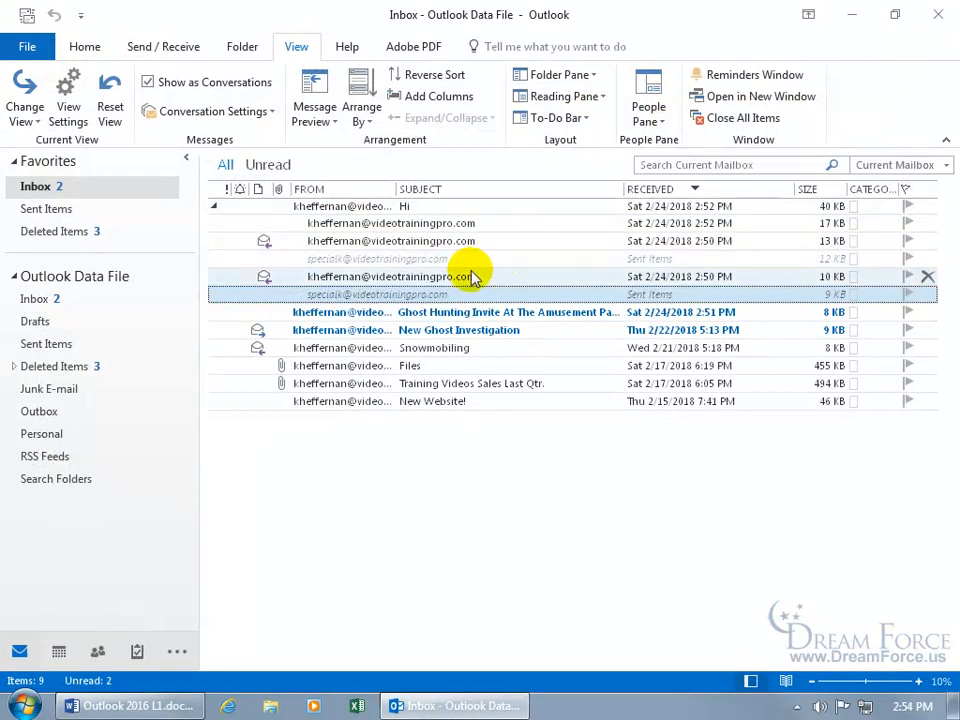
{"action": "double_click", "coordinate": [390, 276]}
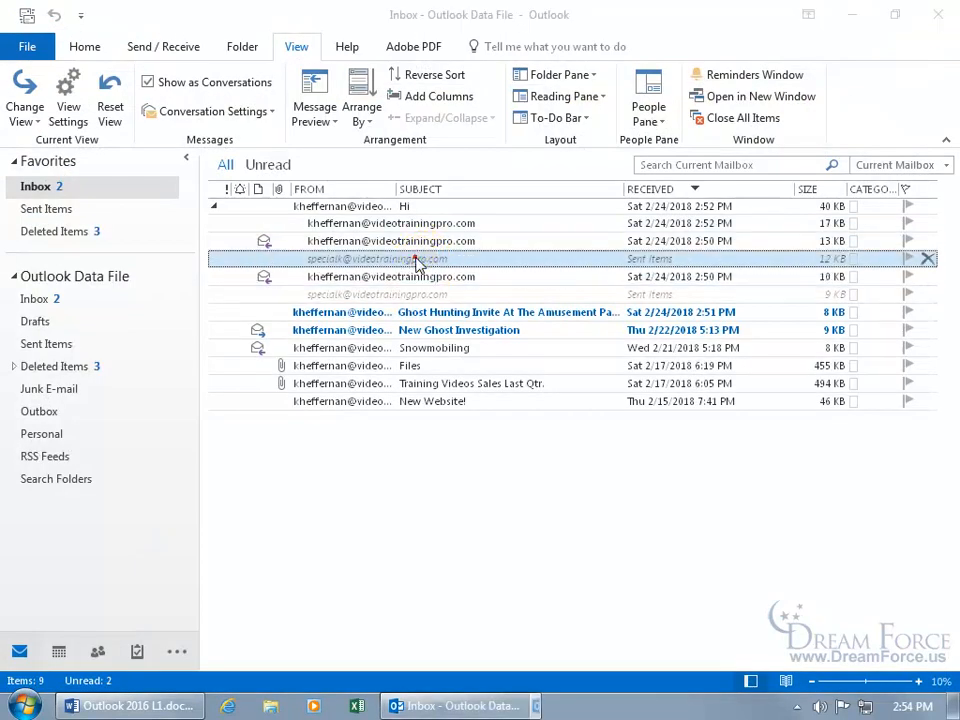
{"action": "double_click", "coordinate": [400, 260]}
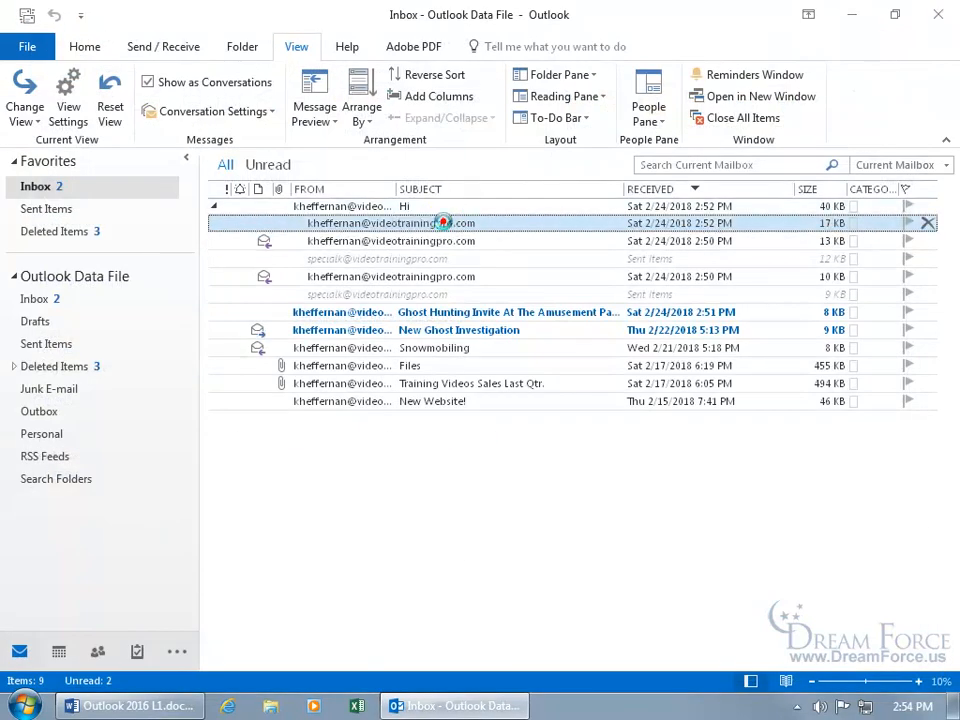
{"action": "double_click", "coordinate": [404, 222]}
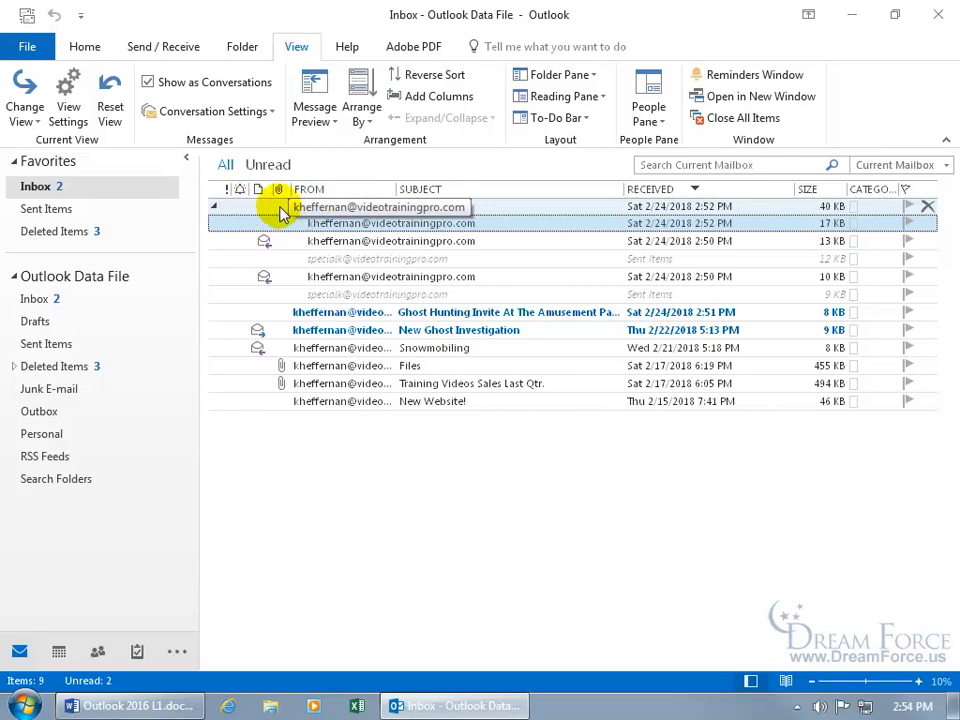
{"action": "mouse_move", "coordinate": [238, 210]}
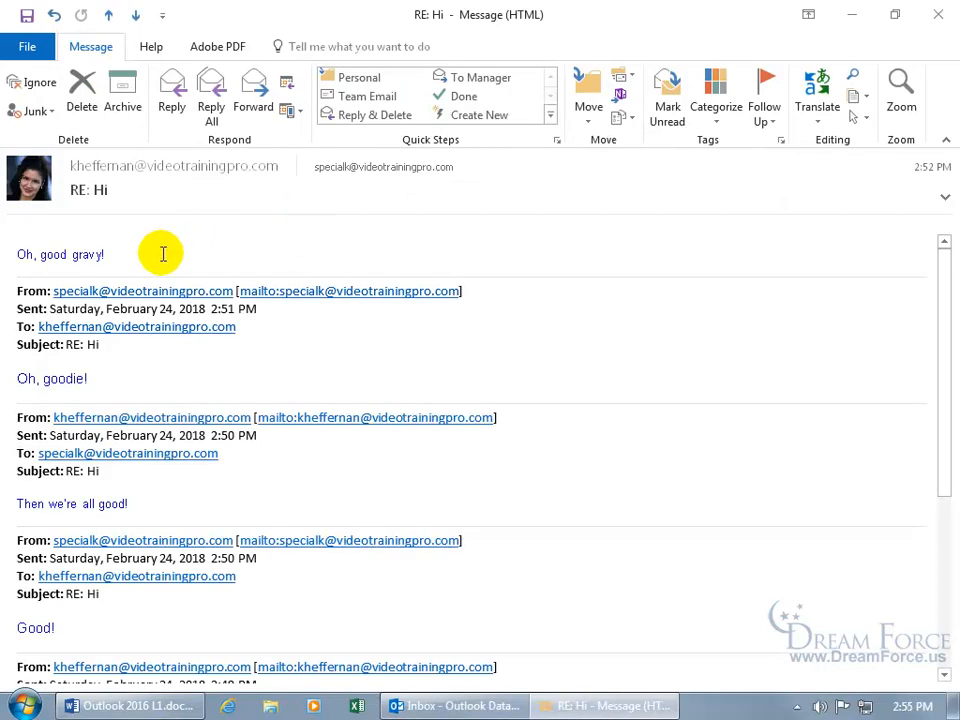
{"action": "mouse_move", "coordinate": [188, 244]}
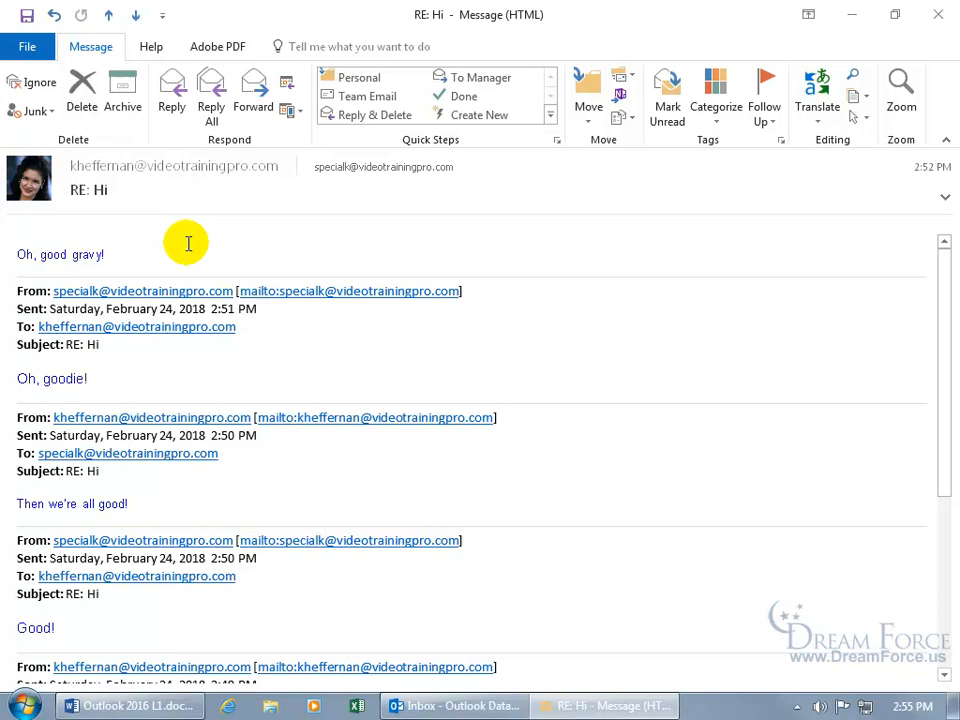
{"action": "mouse_move", "coordinate": [156, 260]}
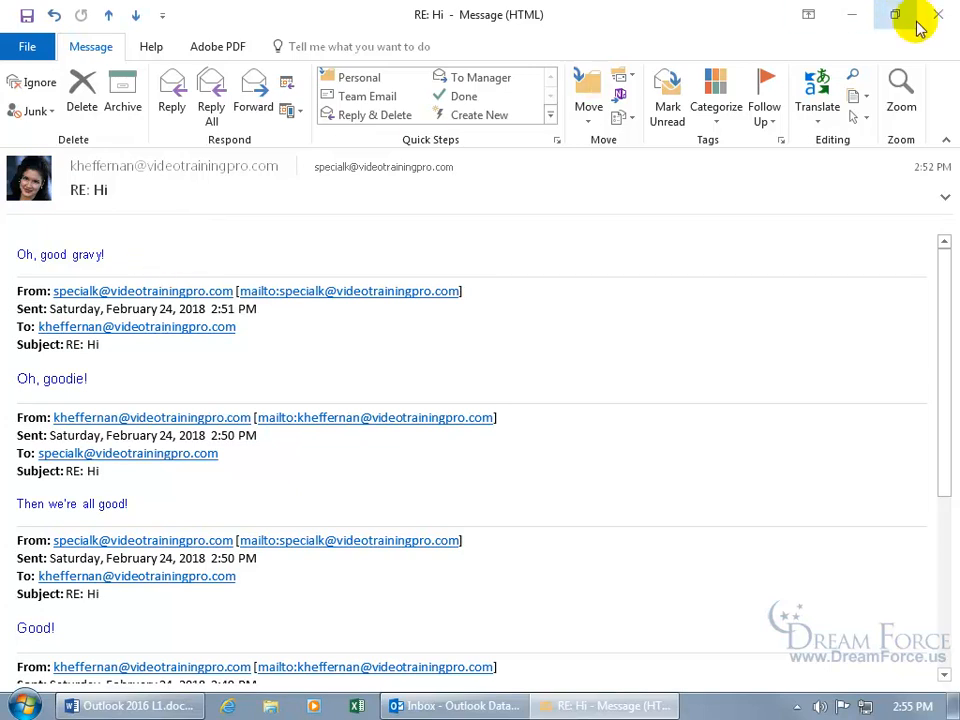
{"action": "left_click", "coordinate": [938, 14]}
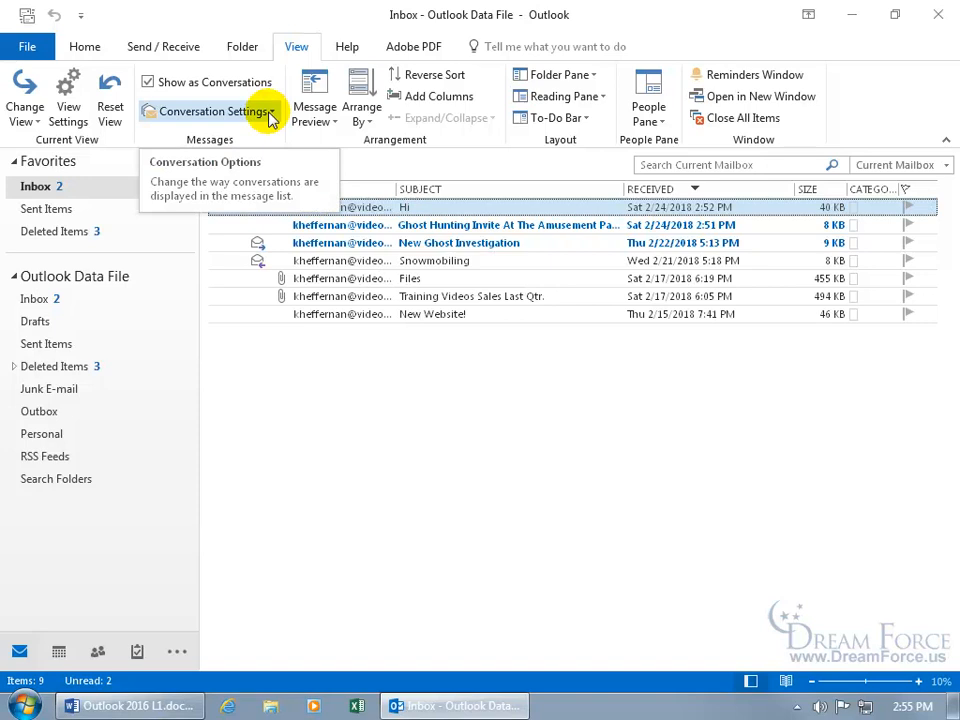
Show the Conversation Settings options on the View ribbon.
{"action": "left_click", "coordinate": [210, 112]}
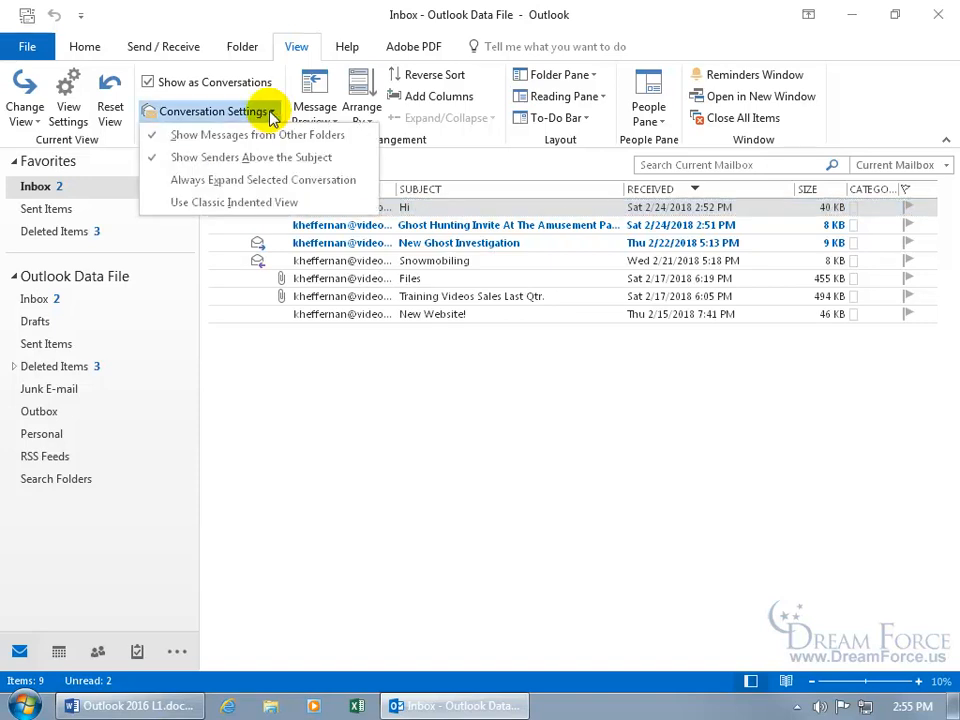
{"action": "mouse_move", "coordinate": [264, 136]}
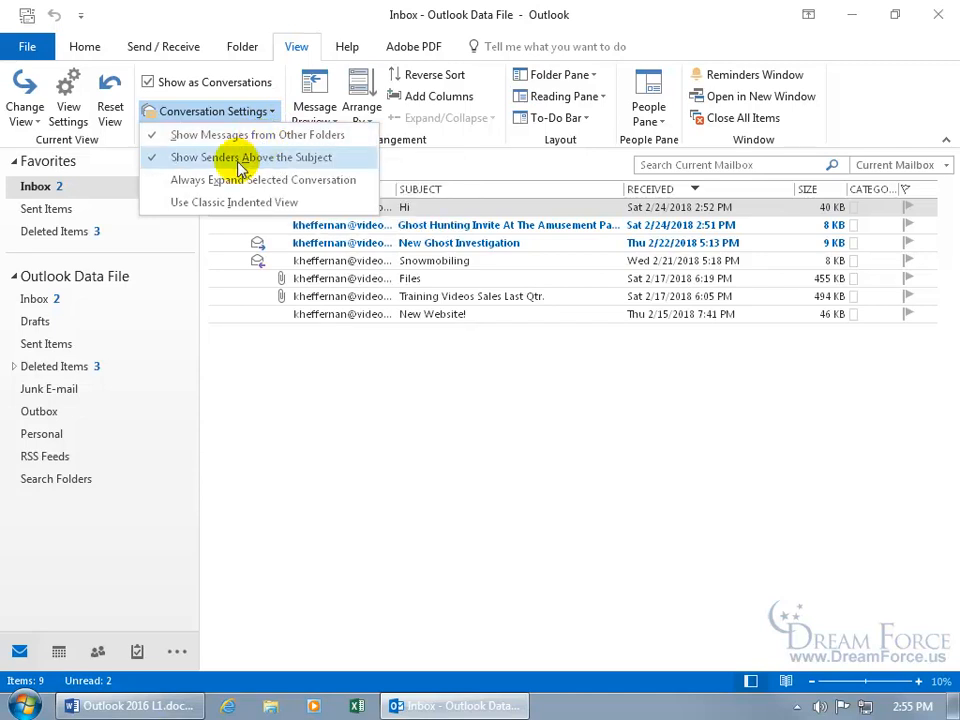
{"action": "mouse_move", "coordinate": [256, 180]}
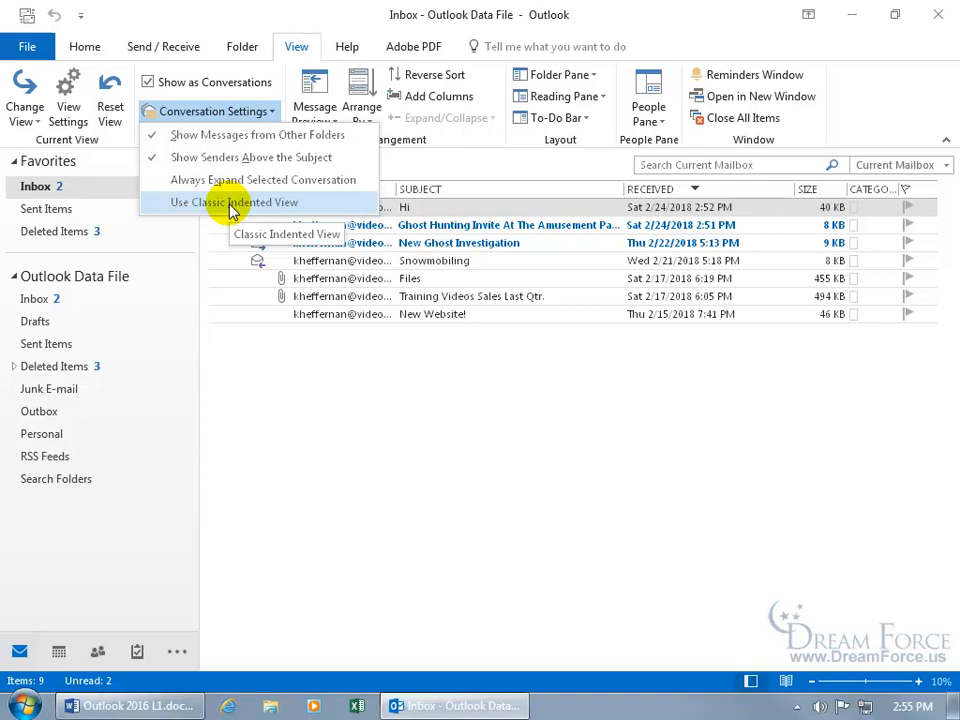
Turn off Show as Conversations for this folder, then re-check it to bring up the enable prompt.
{"action": "left_click", "coordinate": [232, 202]}
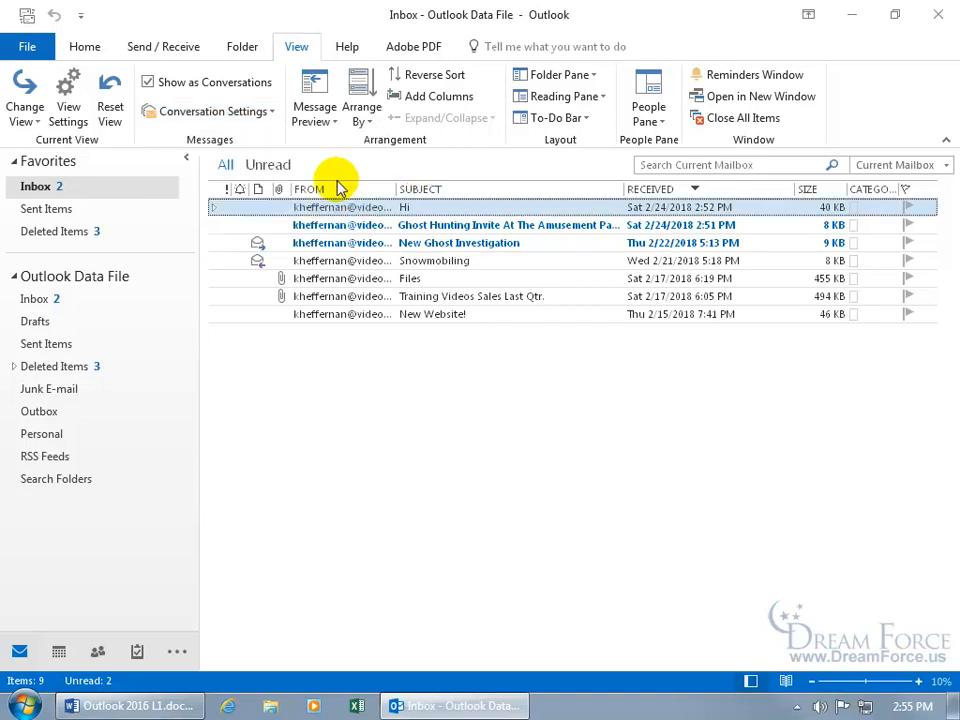
{"action": "left_click", "coordinate": [148, 82]}
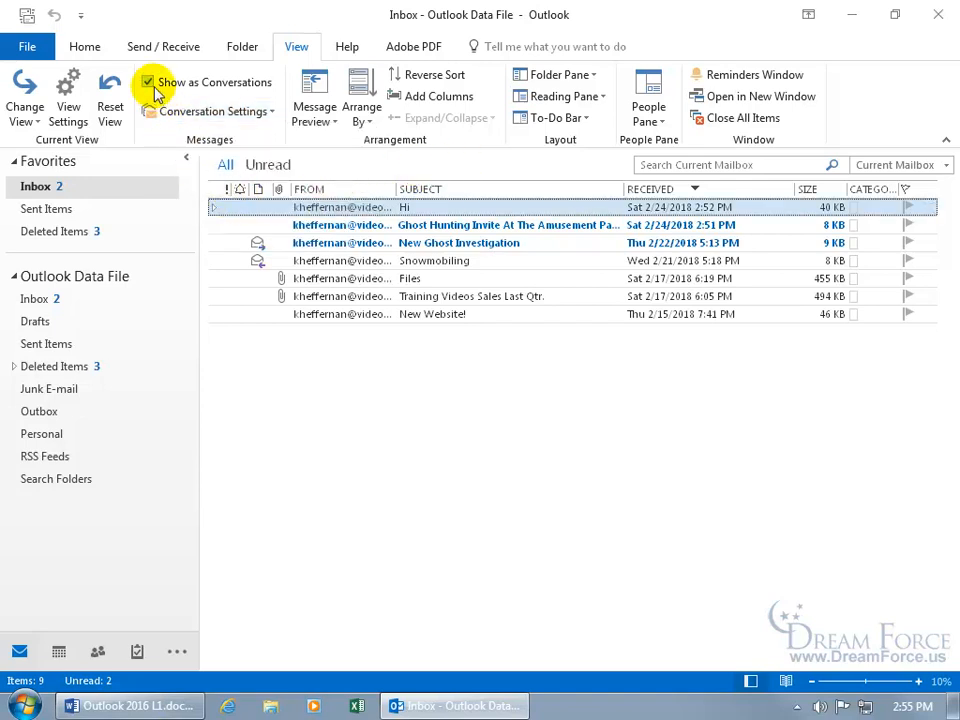
{"action": "left_click", "coordinate": [148, 82]}
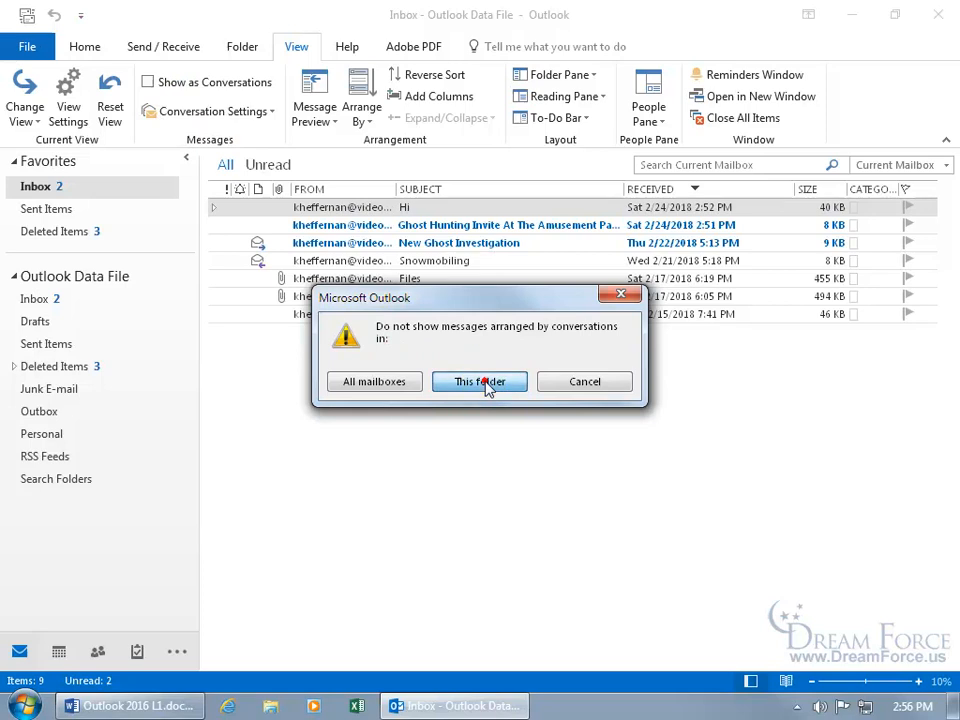
{"action": "left_click", "coordinate": [480, 380]}
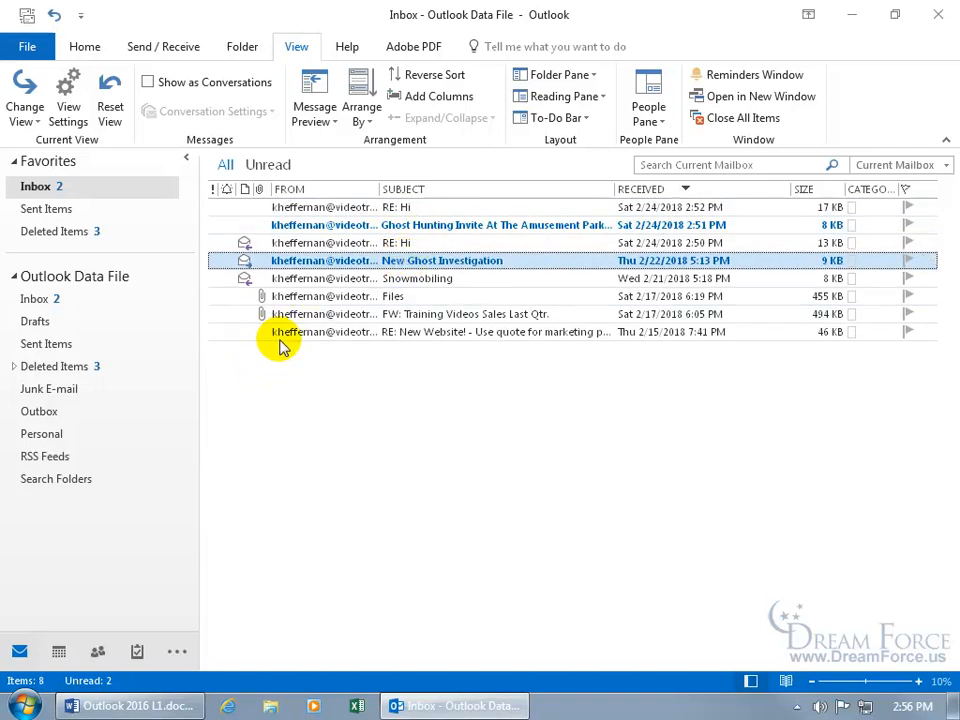
{"action": "left_click", "coordinate": [146, 82]}
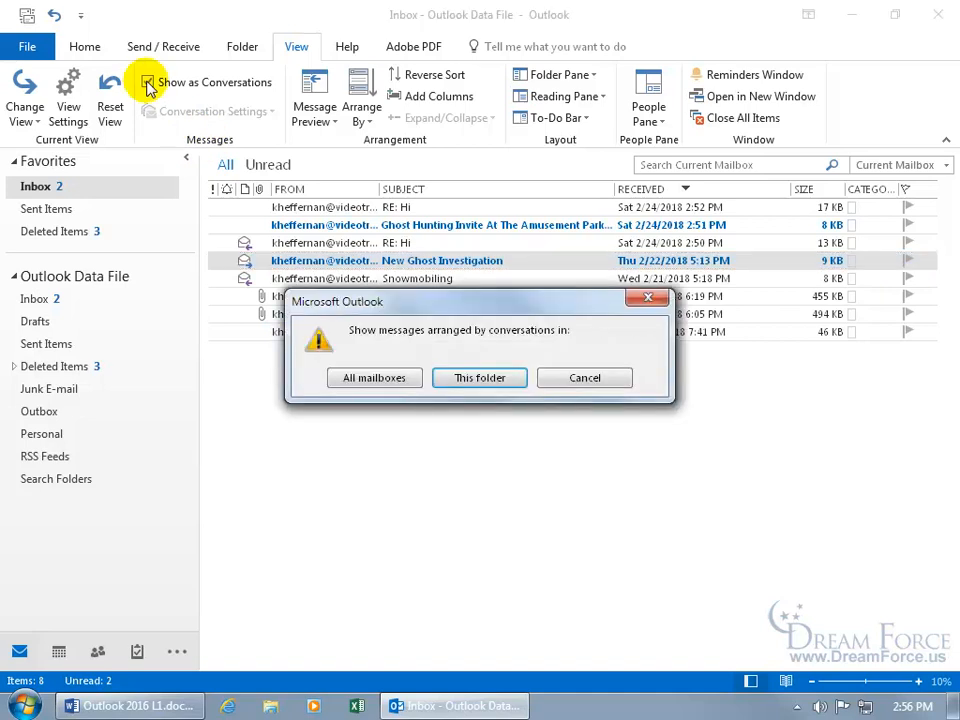
Apply conversation view to this folder only and expand the Hi thread to list its replies.
{"action": "left_click", "coordinate": [480, 376]}
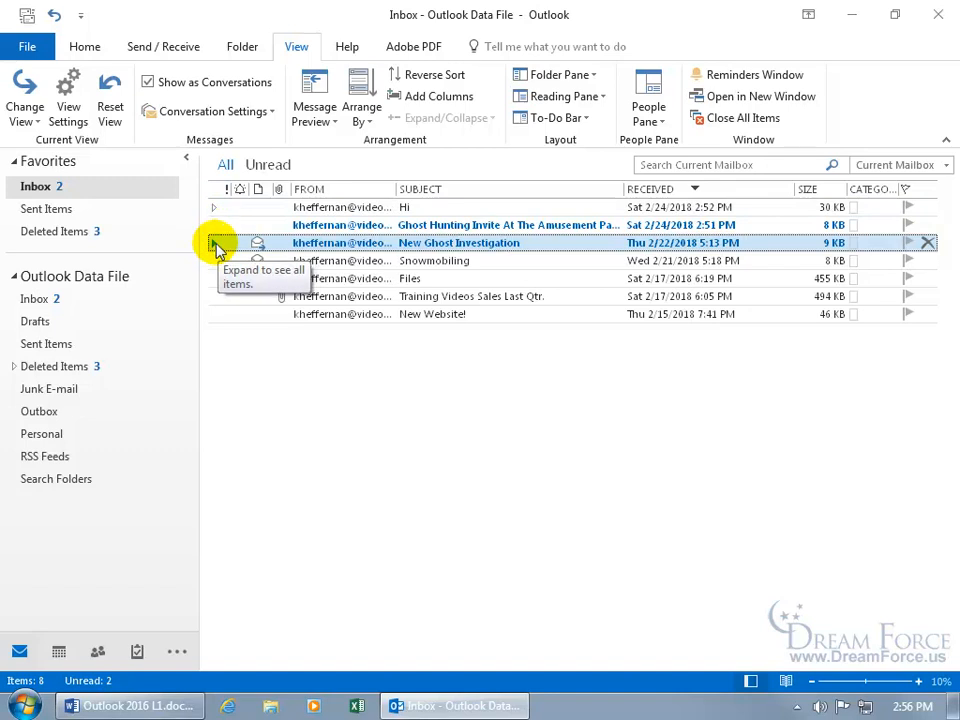
{"action": "left_click", "coordinate": [214, 244]}
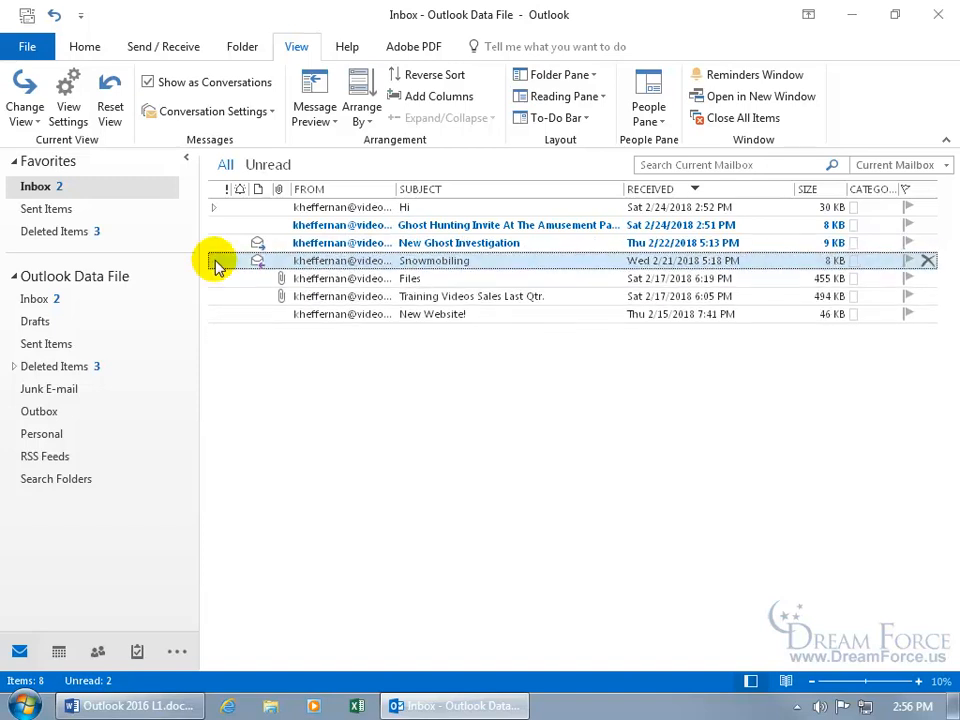
{"action": "left_click", "coordinate": [408, 278]}
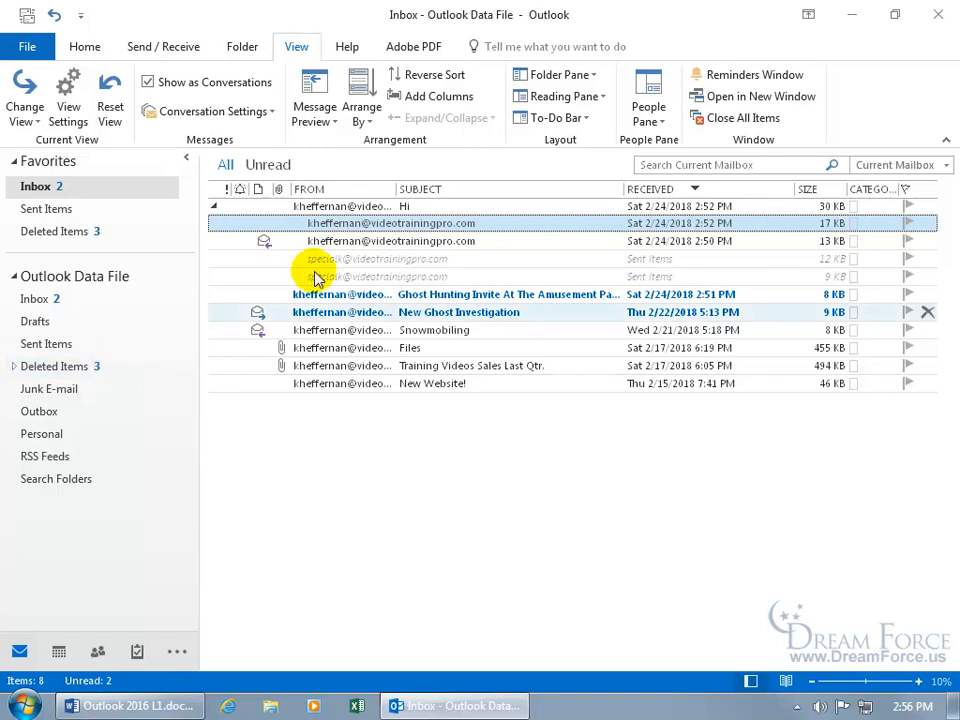
{"action": "mouse_move", "coordinate": [472, 272]}
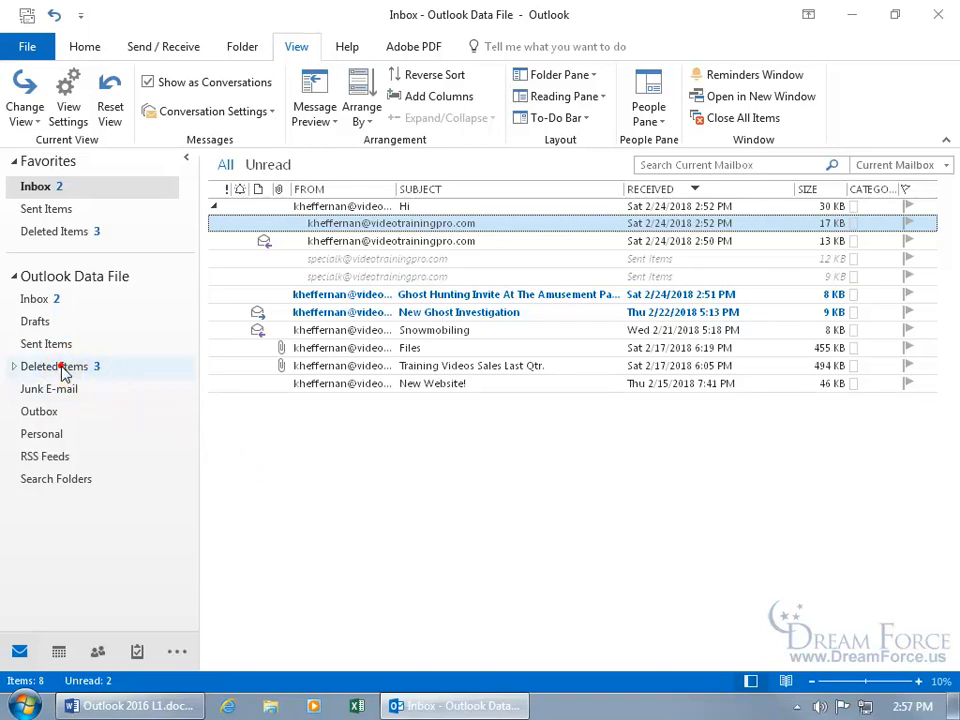
In Deleted Items, select RE: Hi and toggle Show as Conversations for that folder.
{"action": "left_click", "coordinate": [52, 366]}
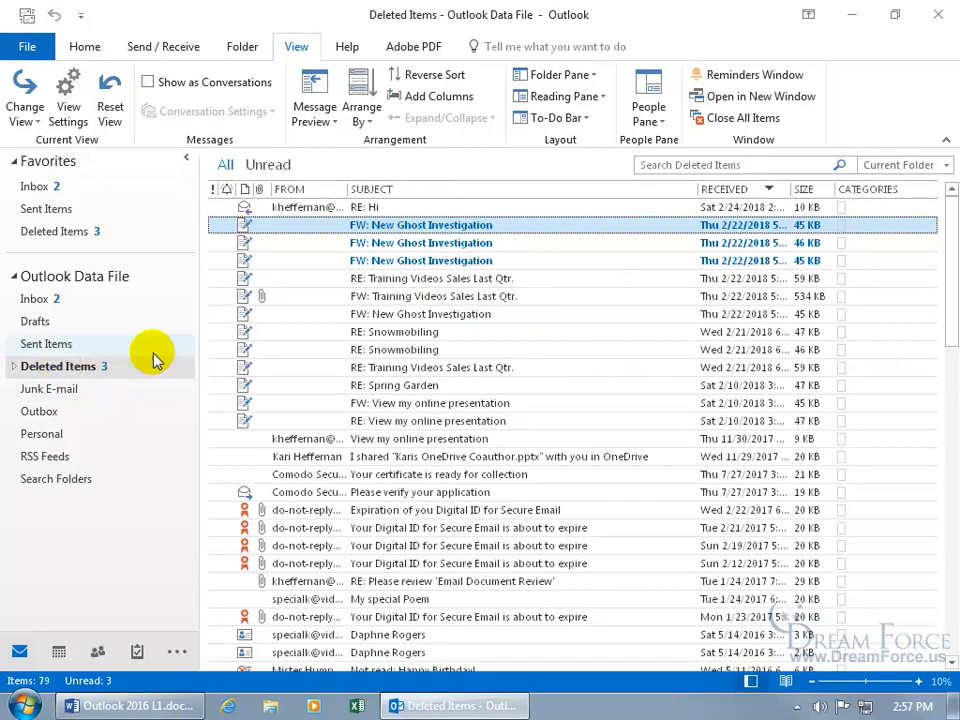
{"action": "left_click", "coordinate": [364, 206]}
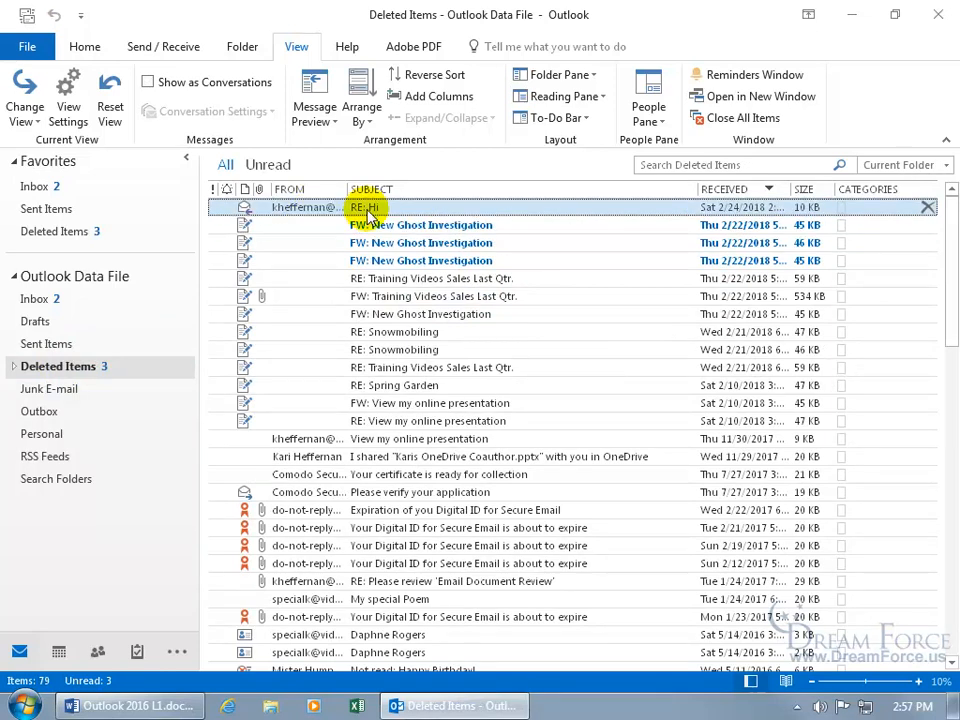
{"action": "left_click", "coordinate": [148, 82]}
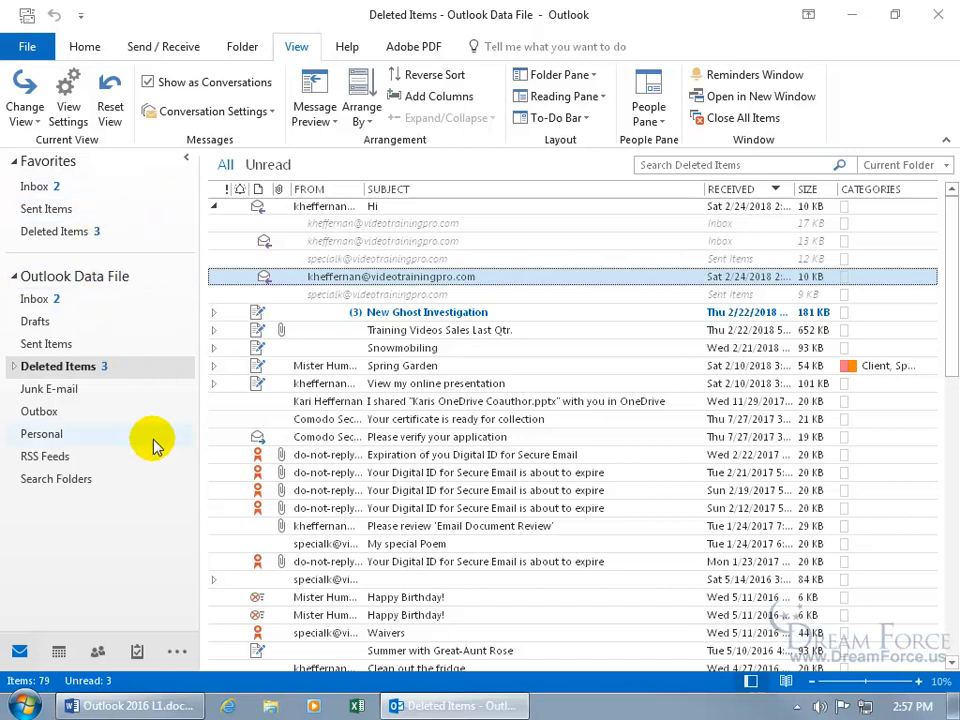
{"action": "mouse_move", "coordinate": [164, 308]}
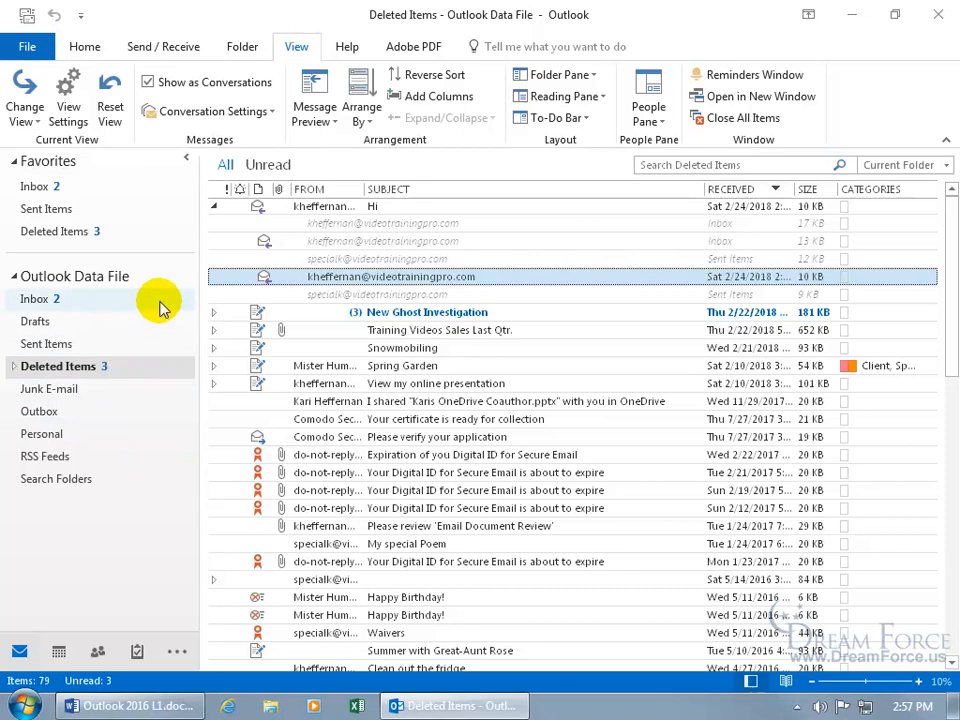
{"action": "mouse_move", "coordinate": [116, 332]}
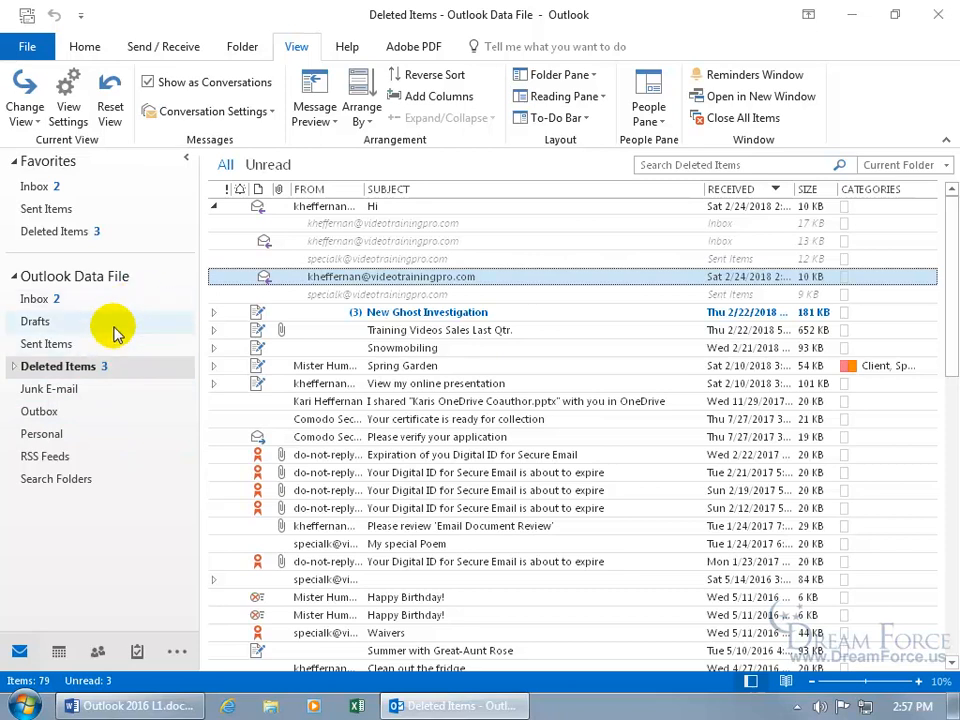
{"action": "mouse_move", "coordinate": [126, 364]}
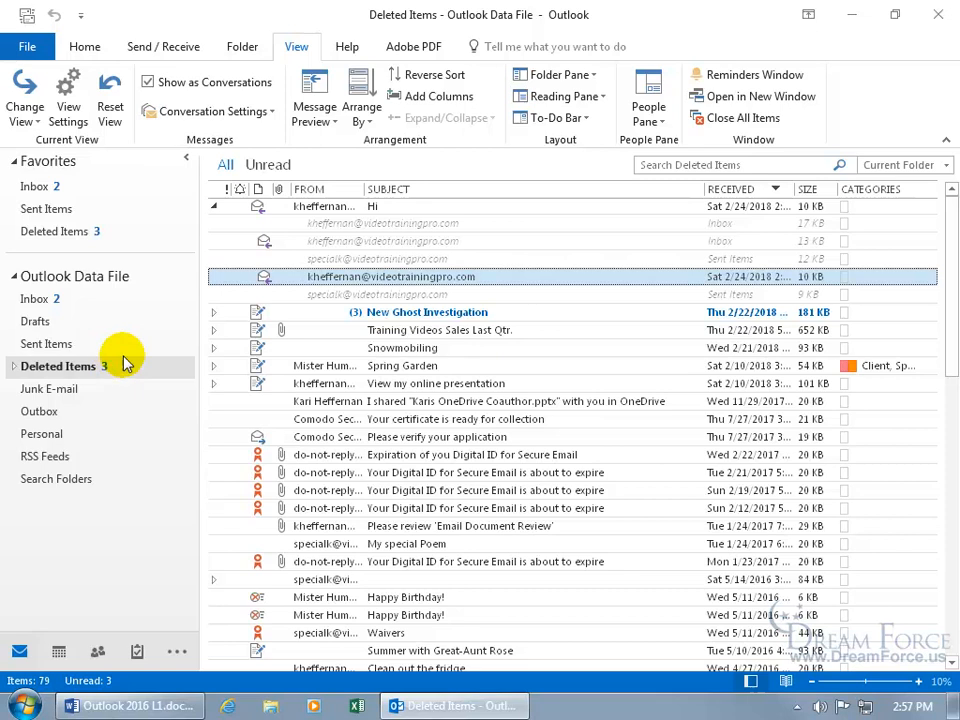
{"action": "left_click", "coordinate": [148, 80]}
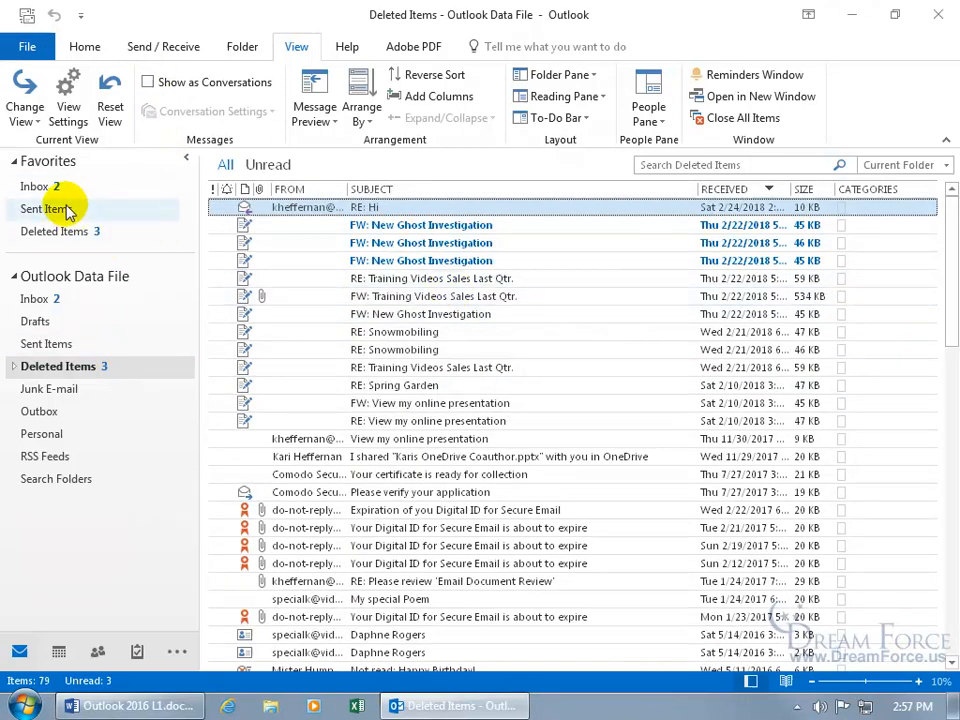
Back in the Inbox, turn off Show as Conversations for a flat message list.
{"action": "left_click", "coordinate": [36, 186]}
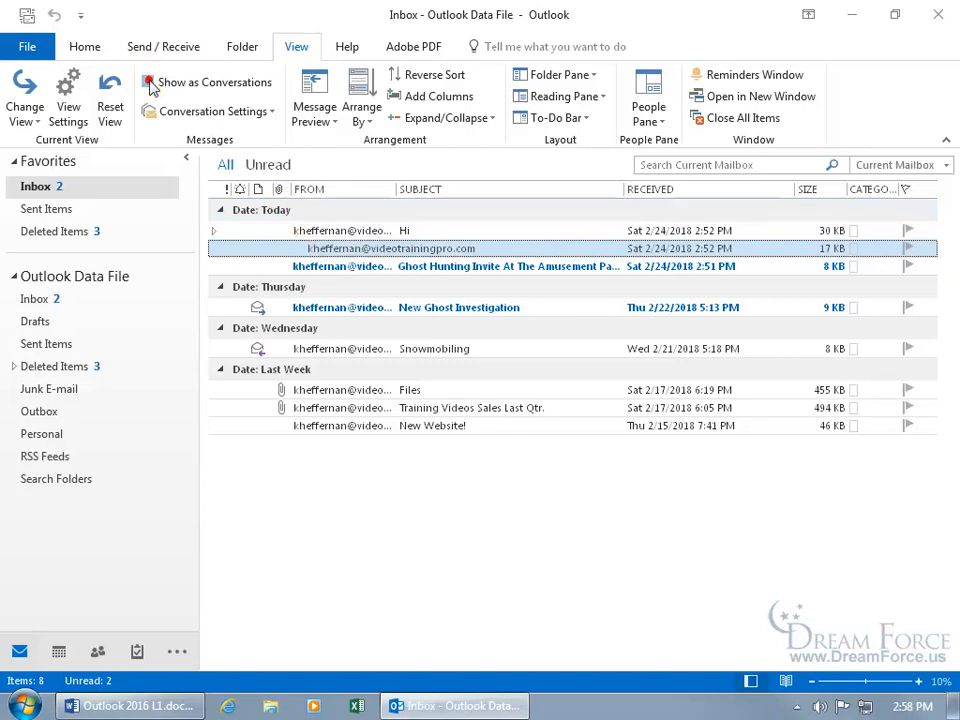
{"action": "left_click", "coordinate": [148, 82]}
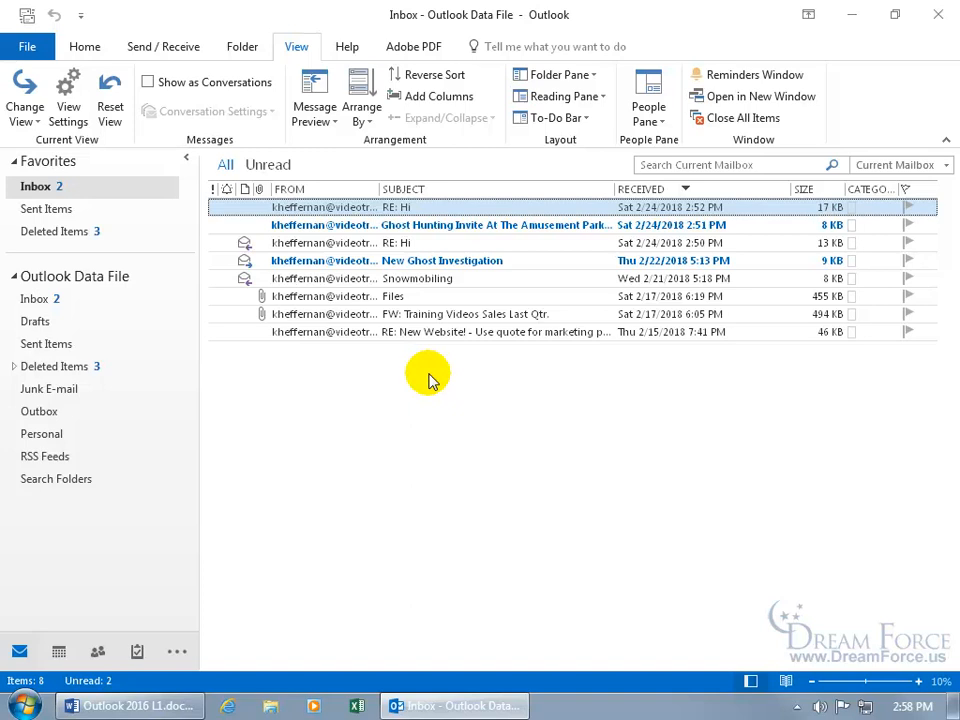
{"action": "mouse_move", "coordinate": [420, 384]}
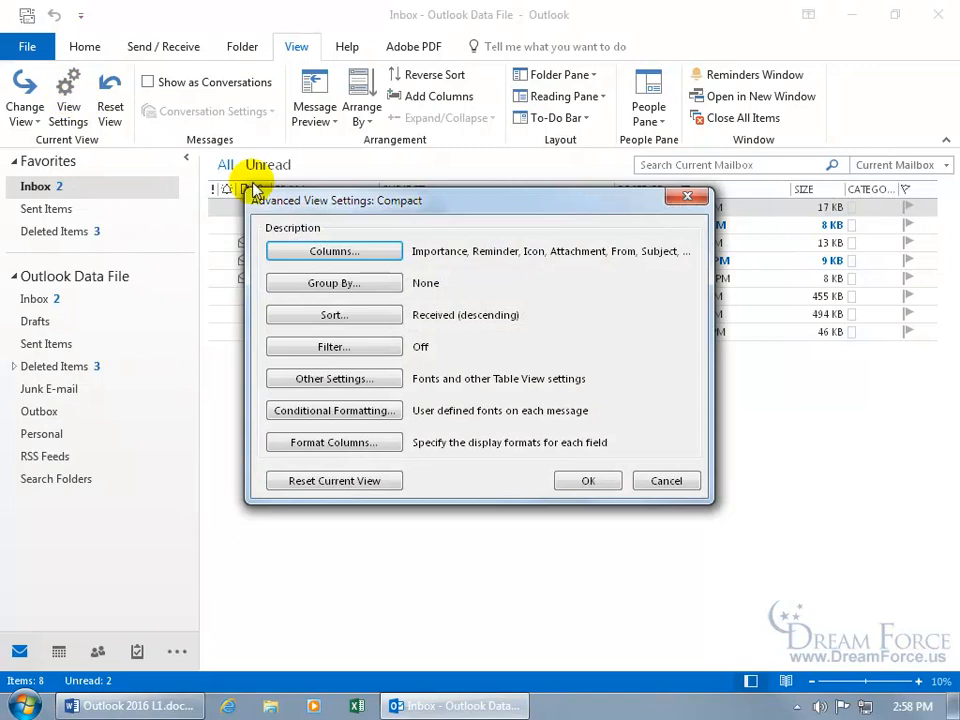
Leave every Group By level at (none) and confirm with OK.
{"action": "left_click", "coordinate": [332, 284]}
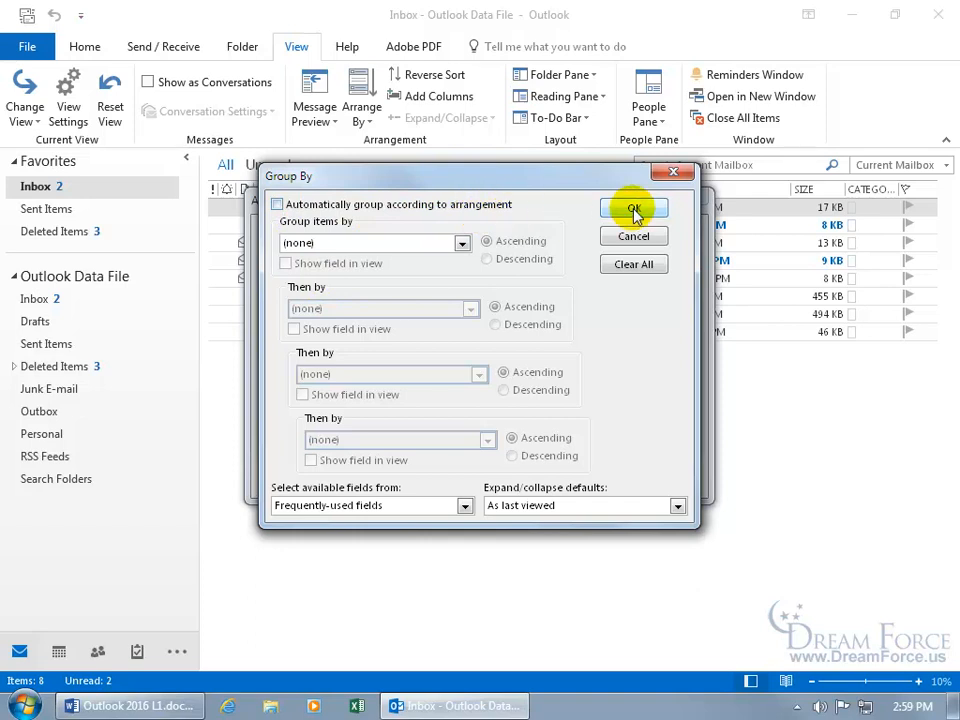
{"action": "left_click", "coordinate": [634, 208]}
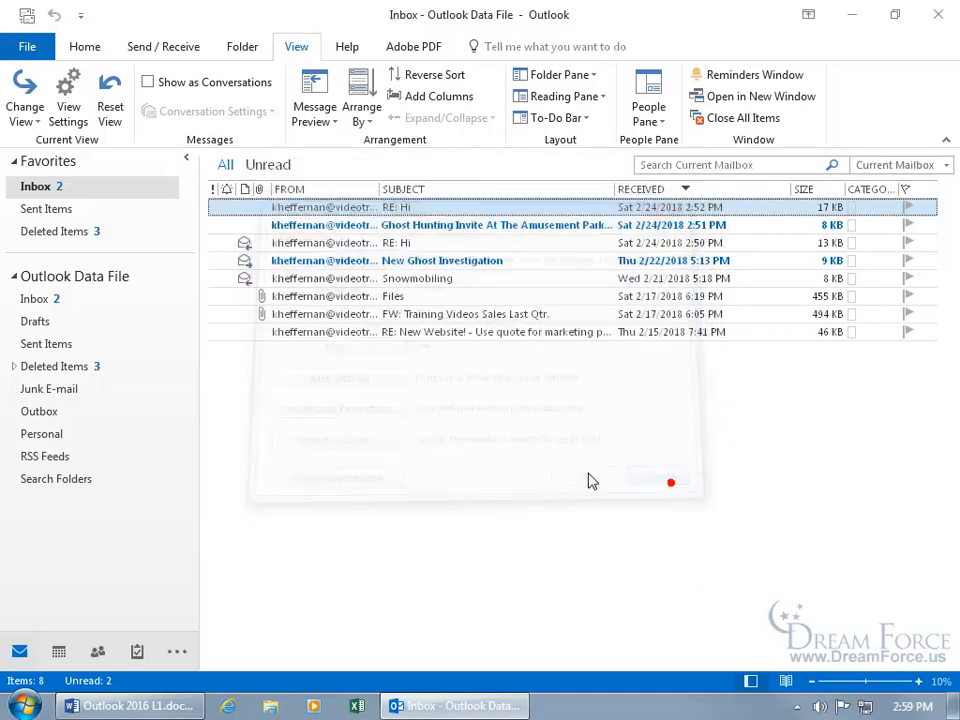